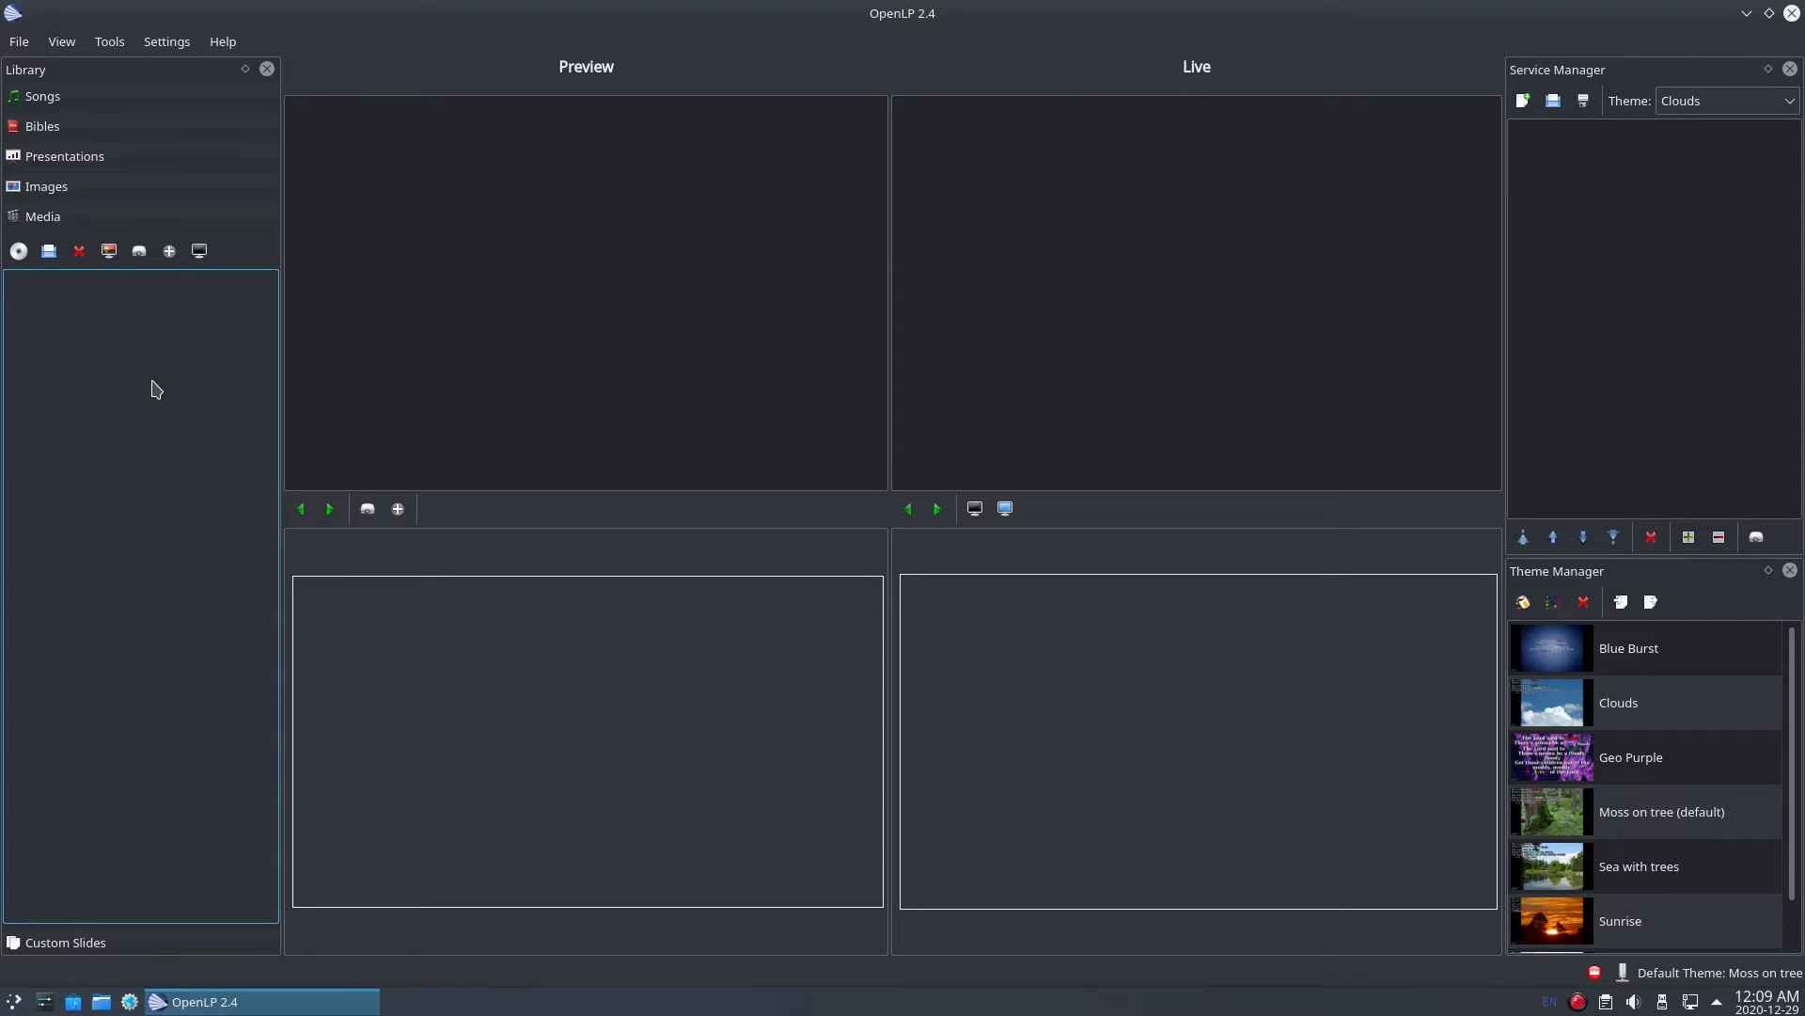
# Load HowToReadTheBible.mp4 from the Videos folder into the Media library
pyautogui.click(49, 250)
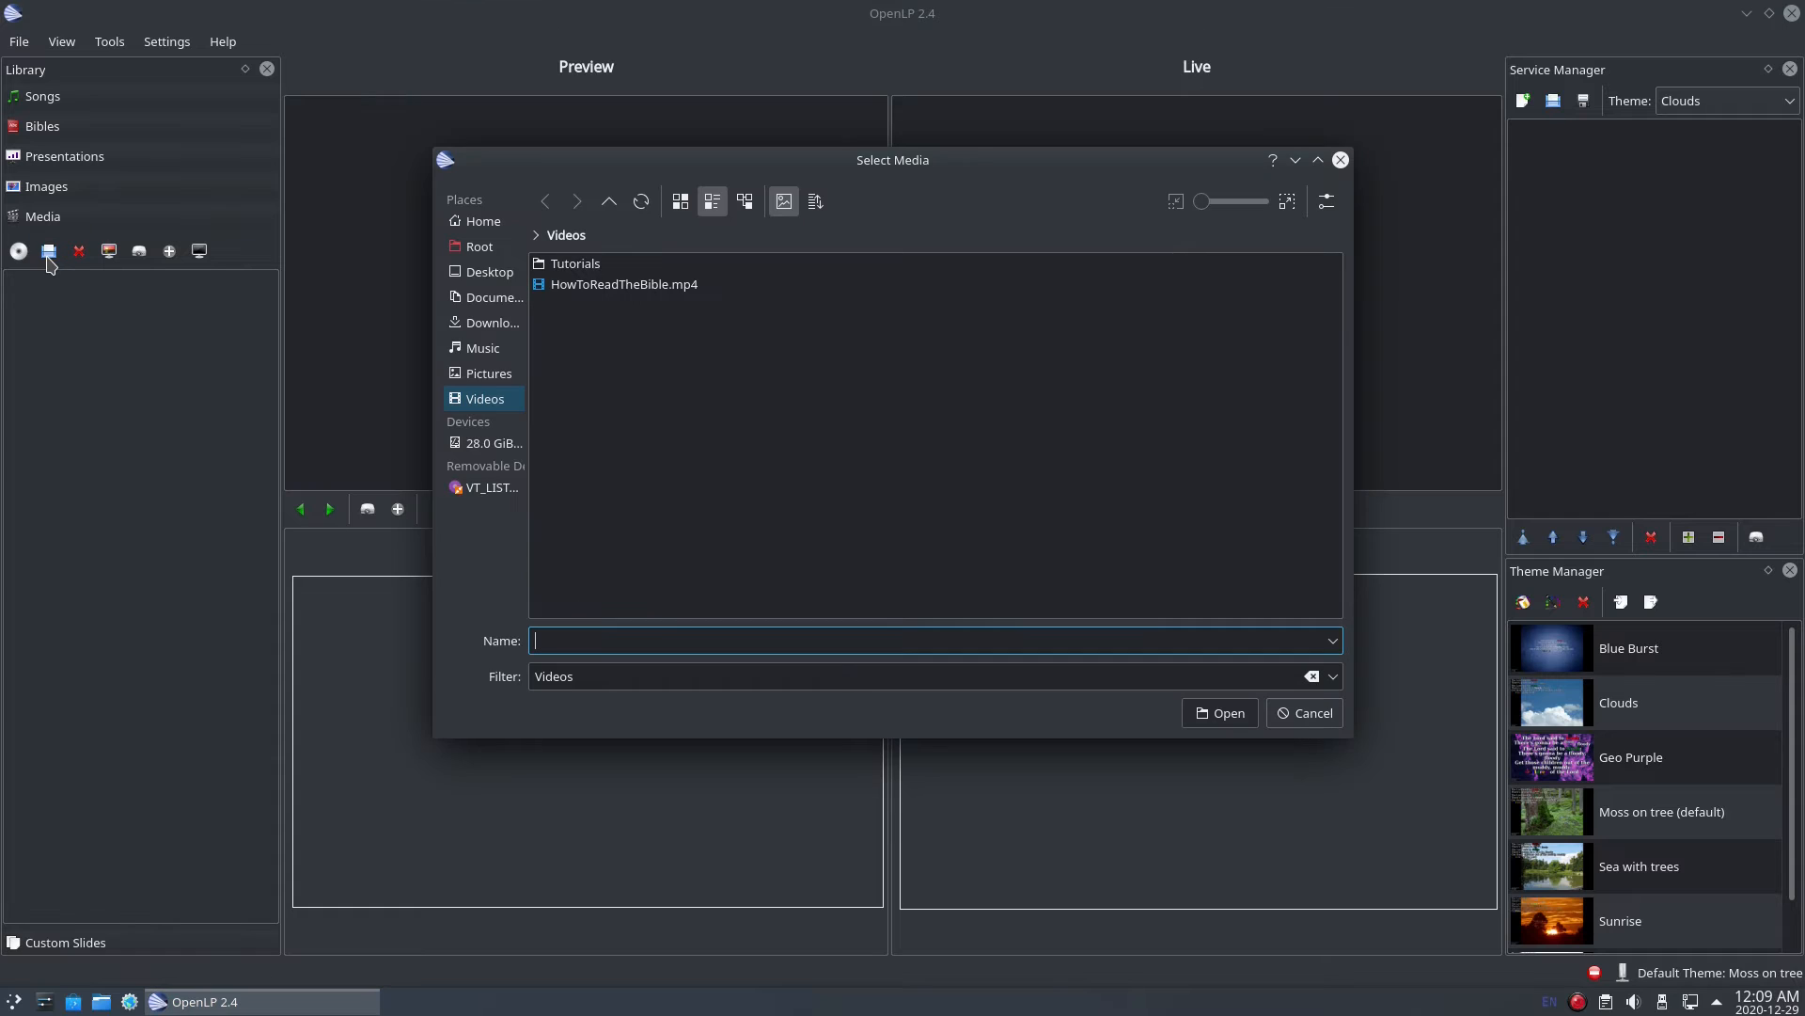
pyautogui.click(622, 284)
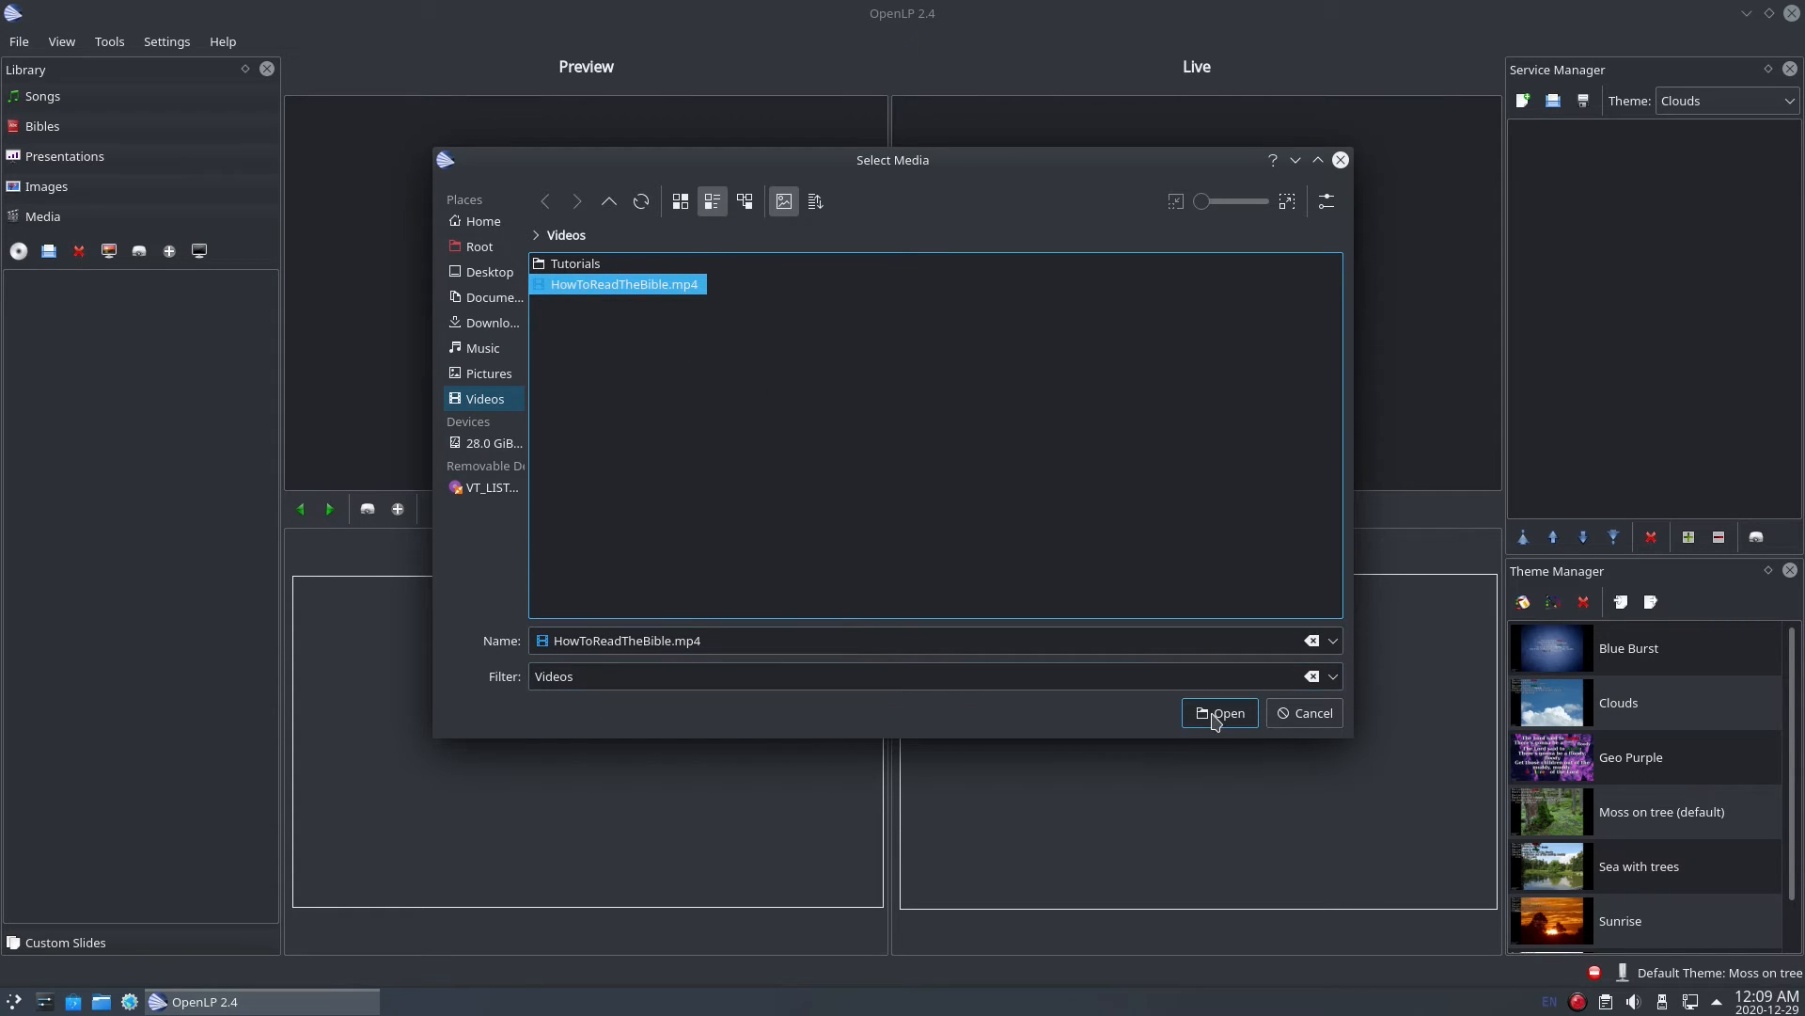
pyautogui.click(1219, 712)
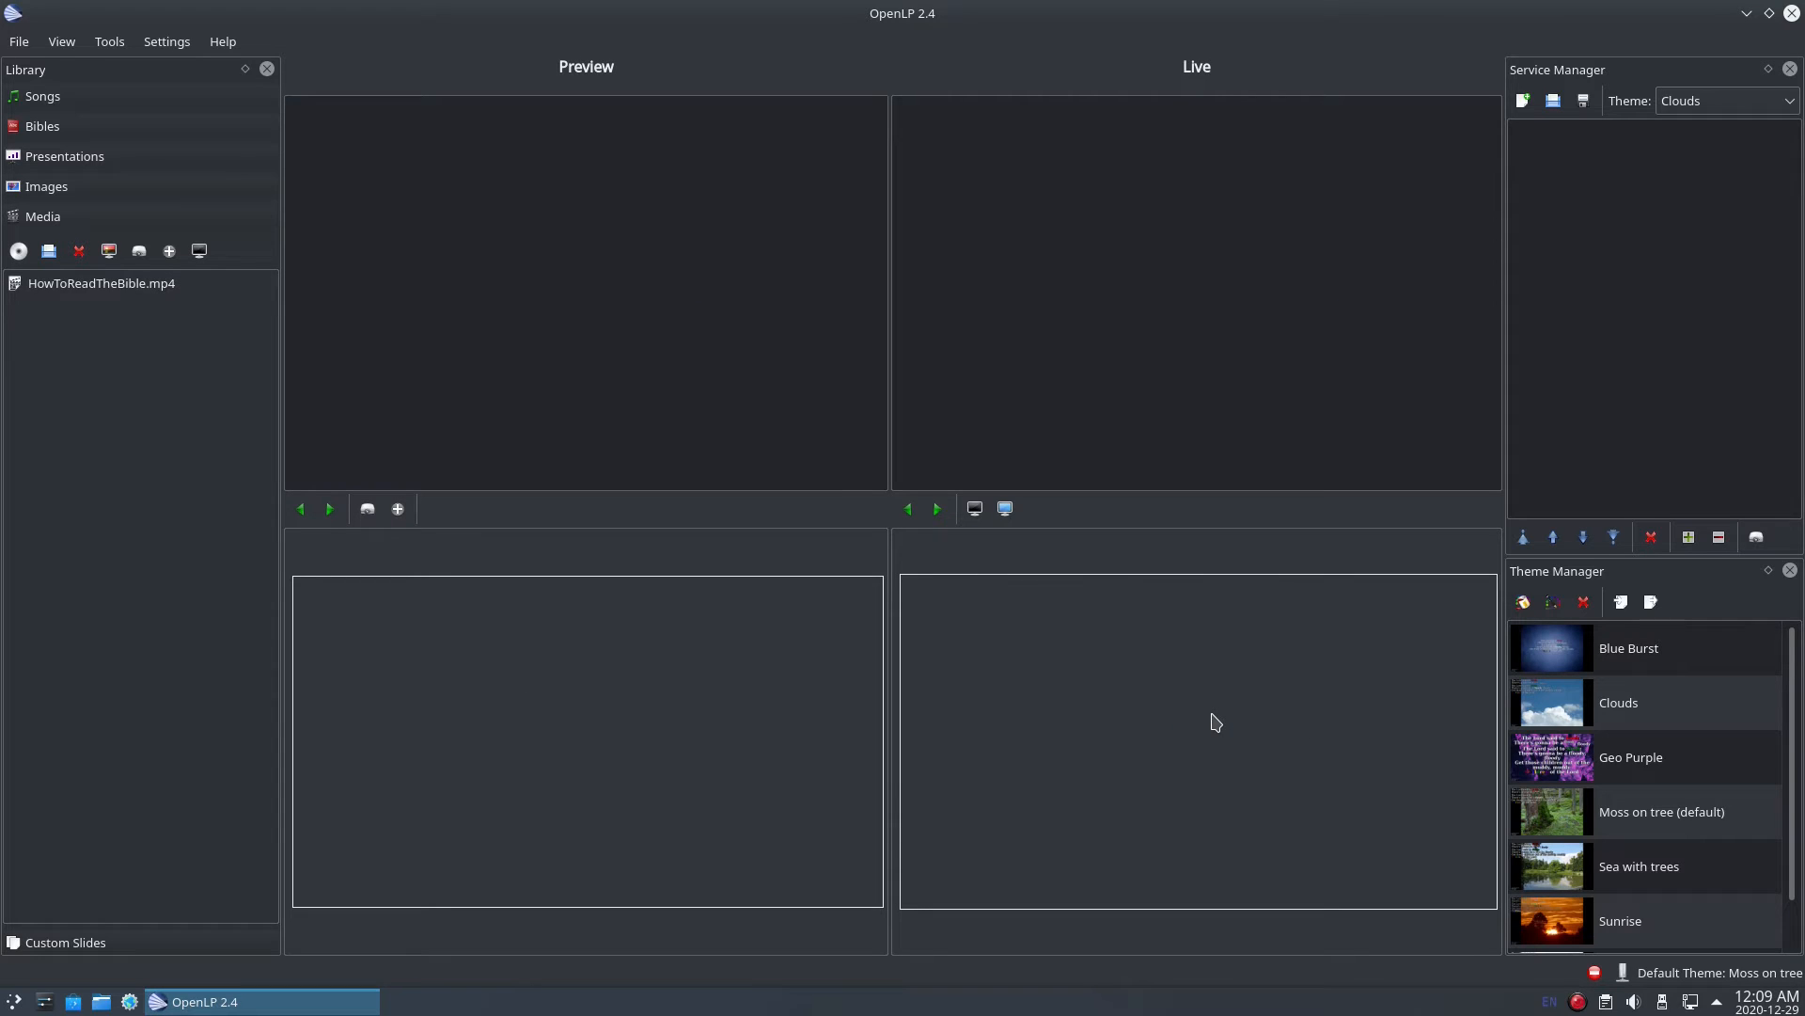
pyautogui.click(102, 284)
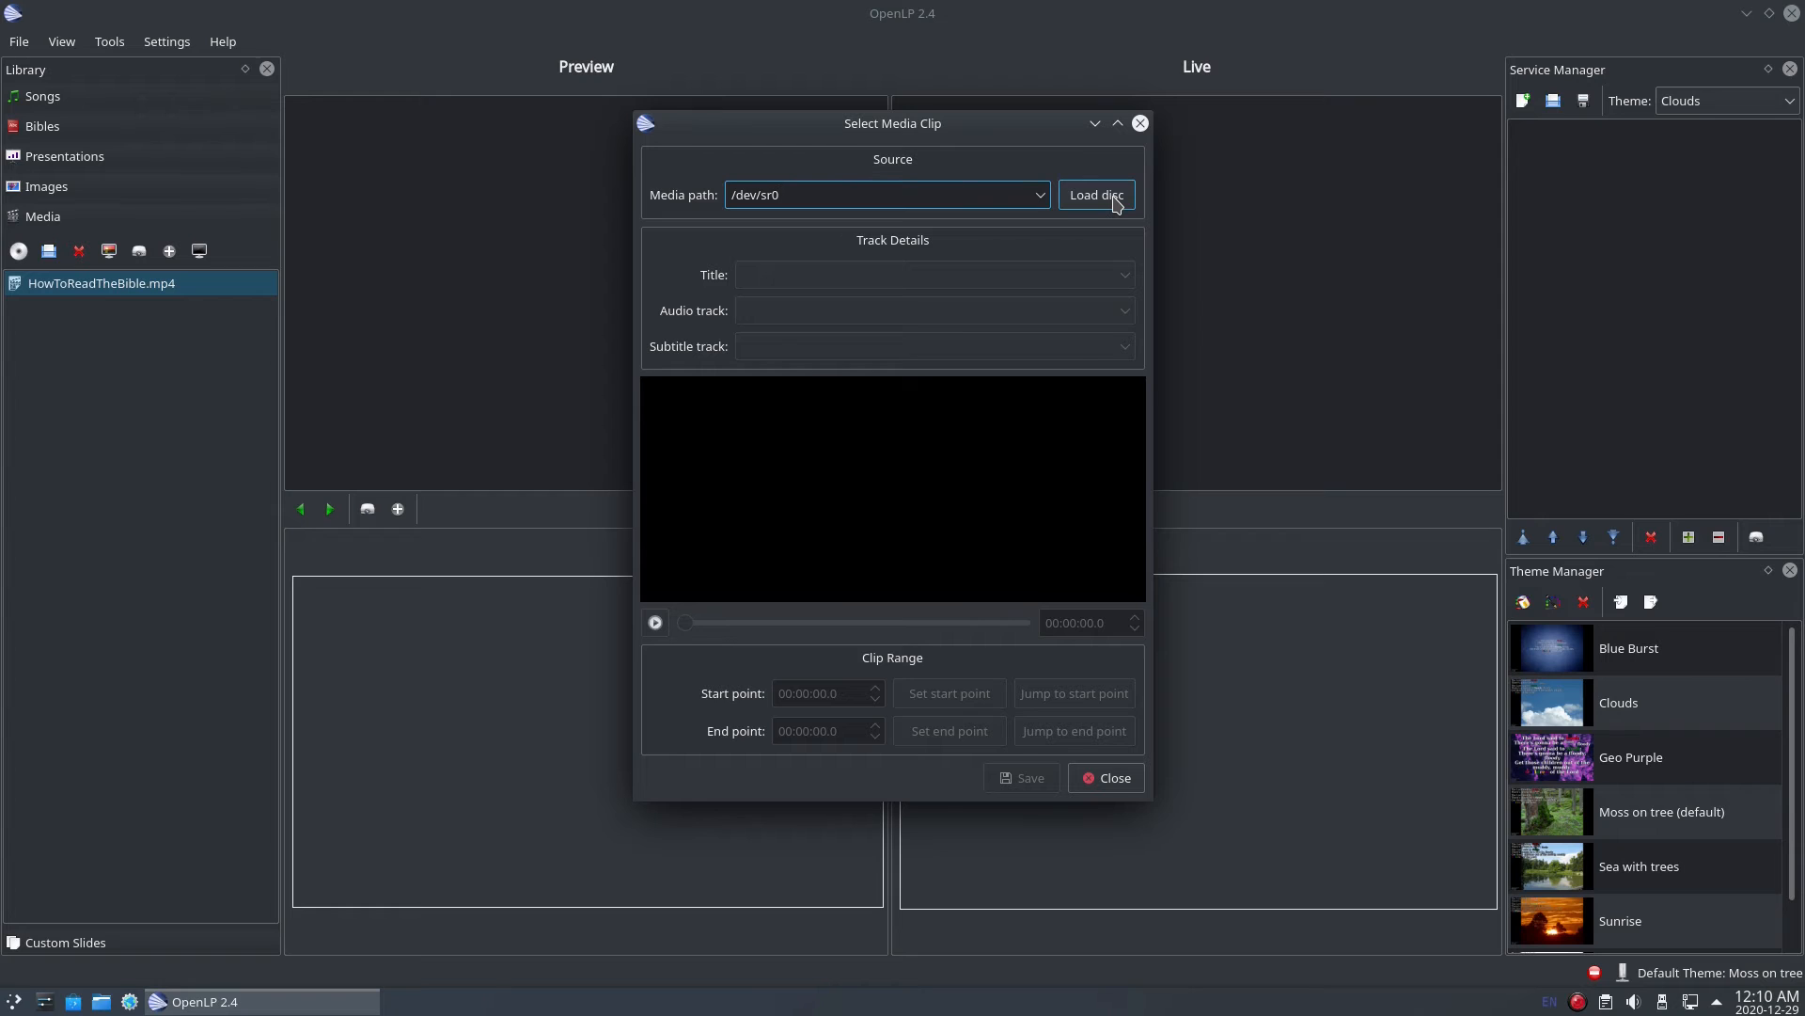
# Load the disc and choose Title 2 [1:12:51] as the clip source
pyautogui.click(1094, 194)
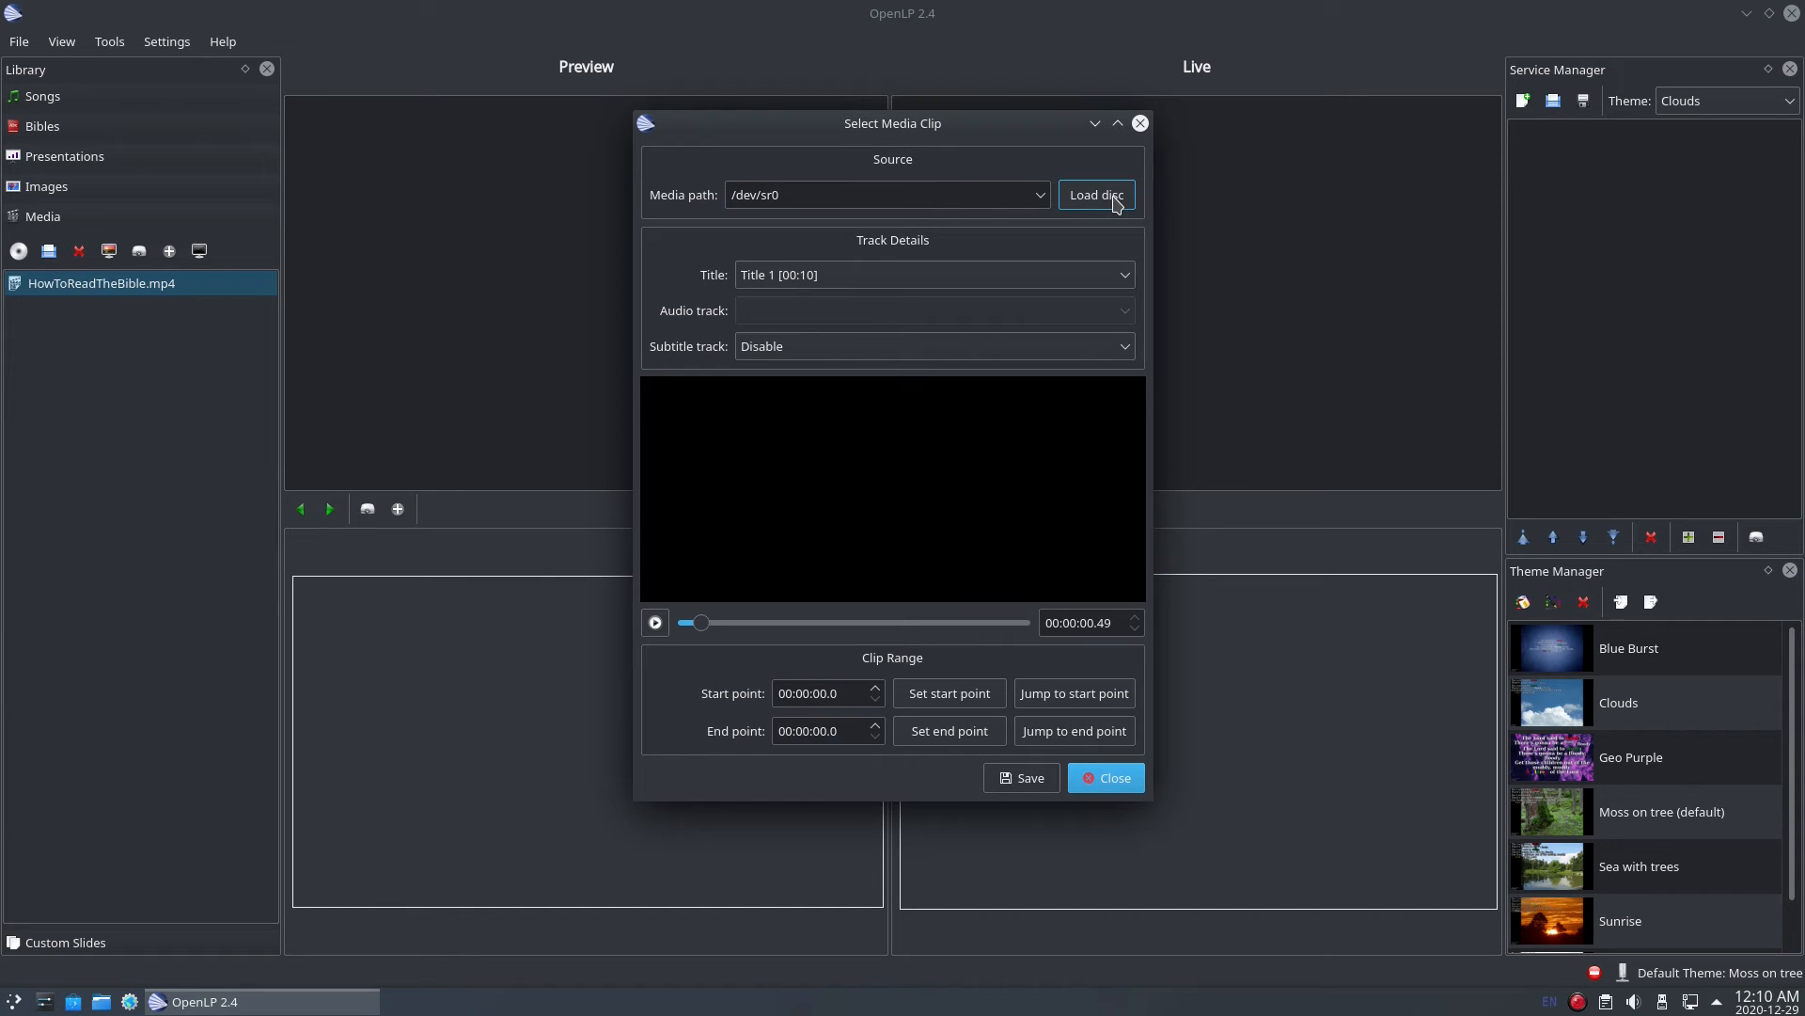
pyautogui.moveTo(925, 312)
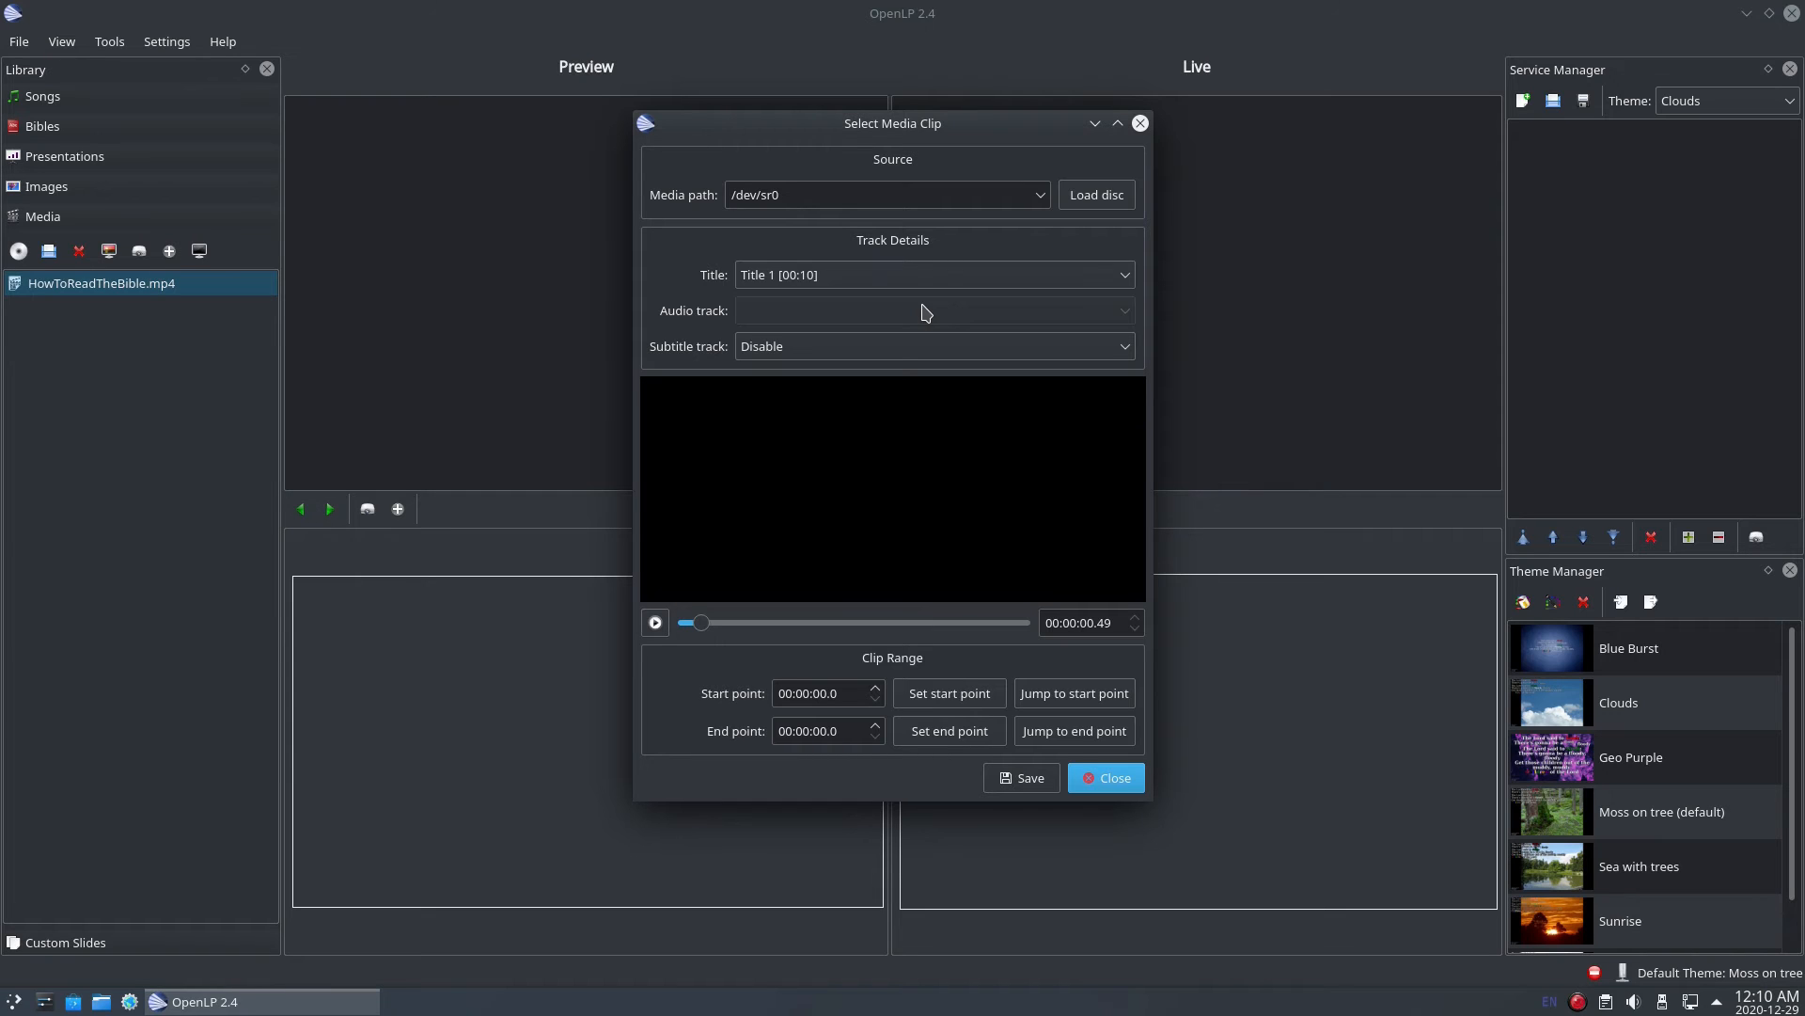
pyautogui.moveTo(875, 307)
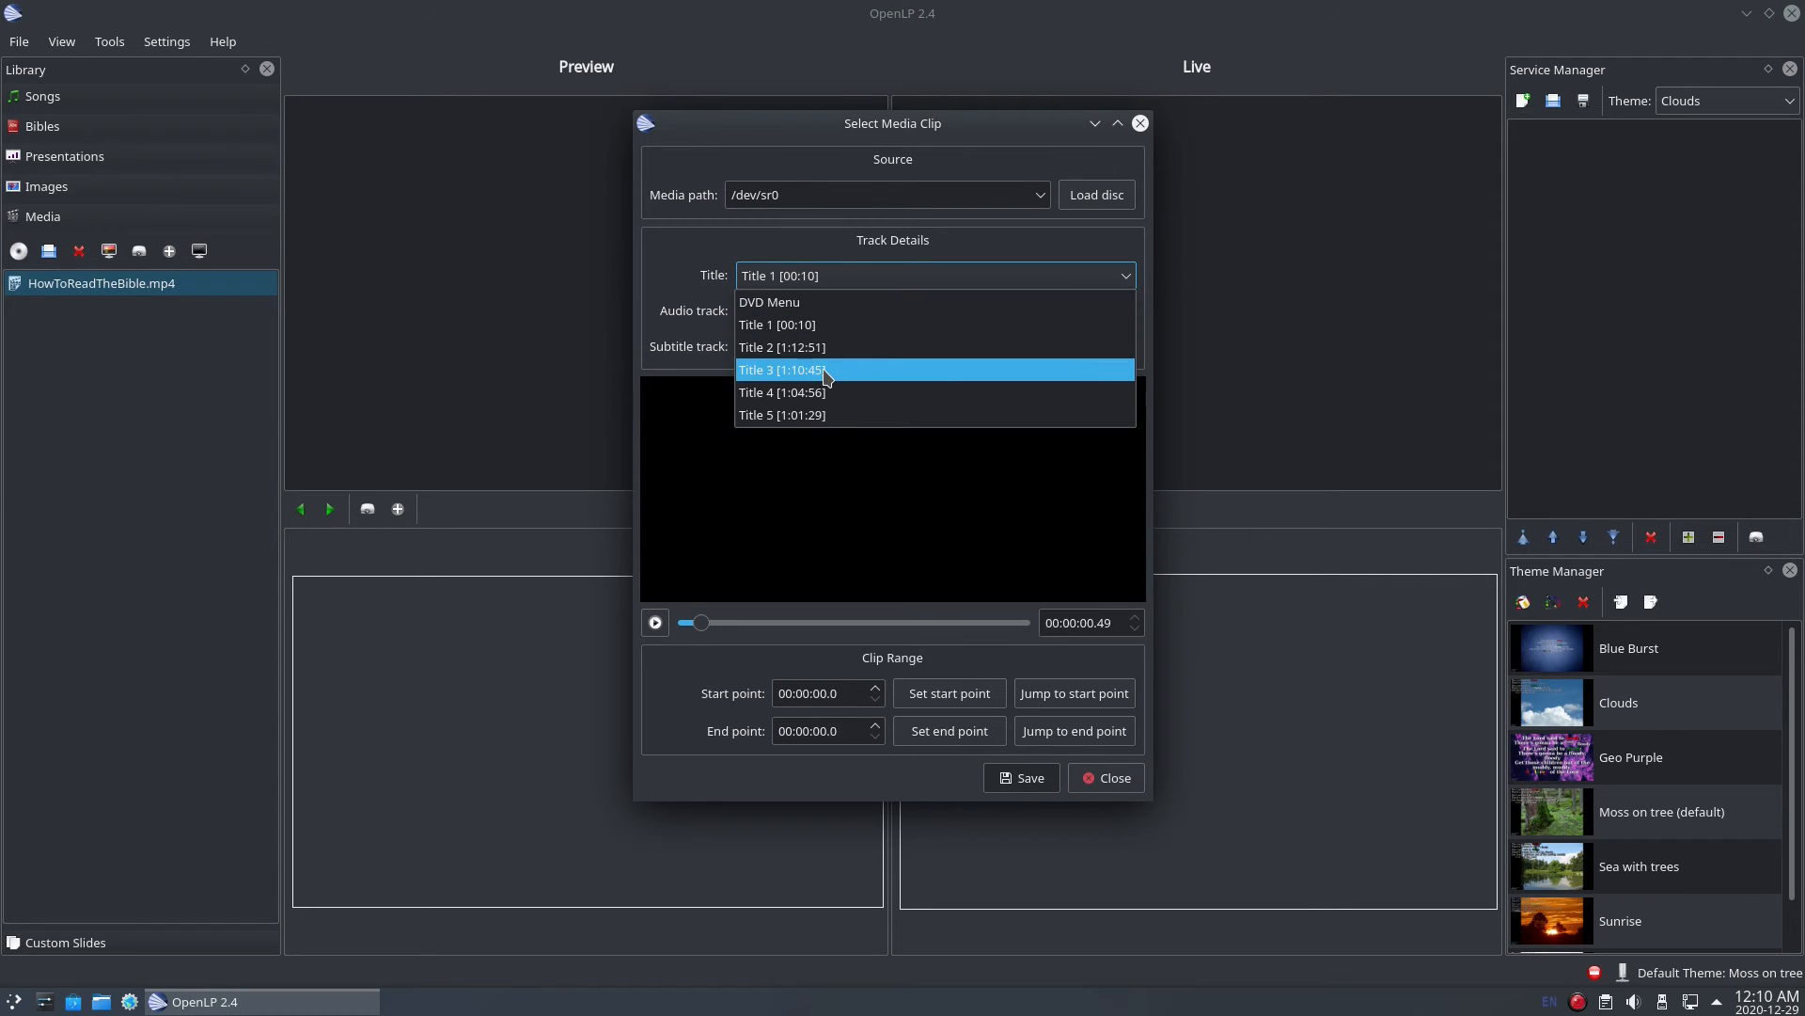
pyautogui.click(818, 371)
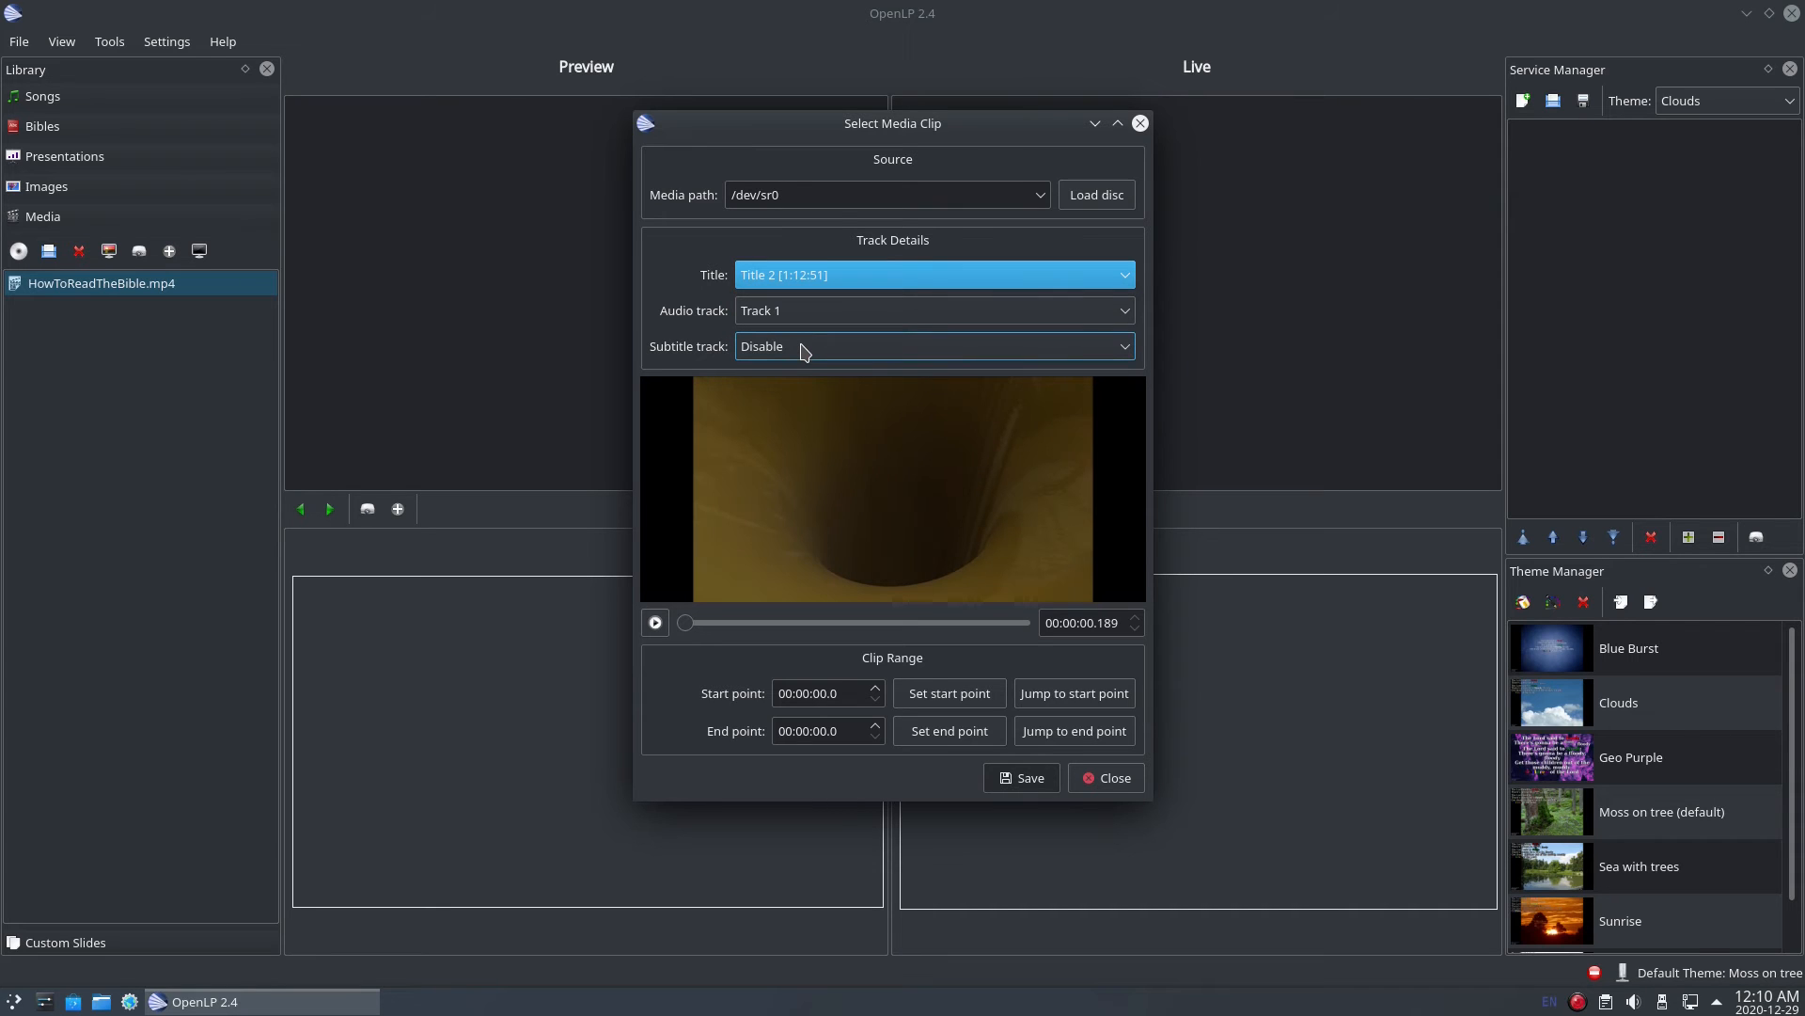
pyautogui.moveTo(765, 474)
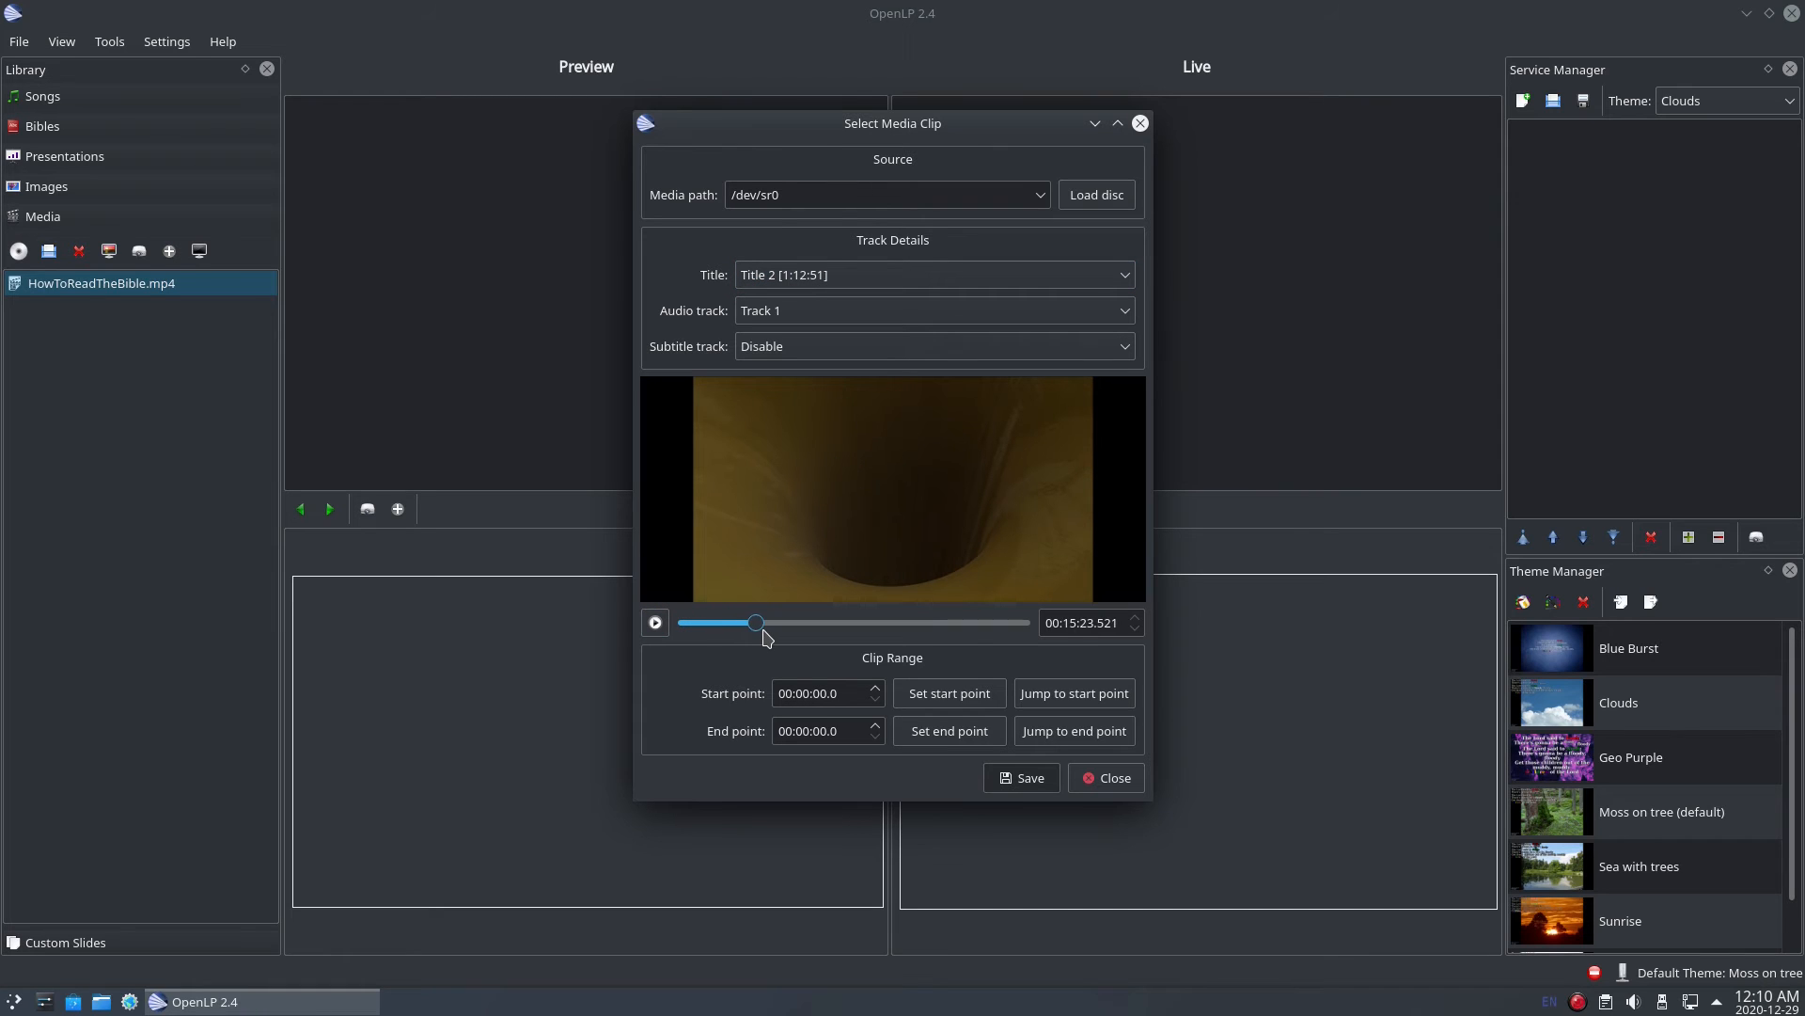
# Play the Title 2 preview and mark the clip from 00:15:28 to 00:26:54
pyautogui.click(654, 622)
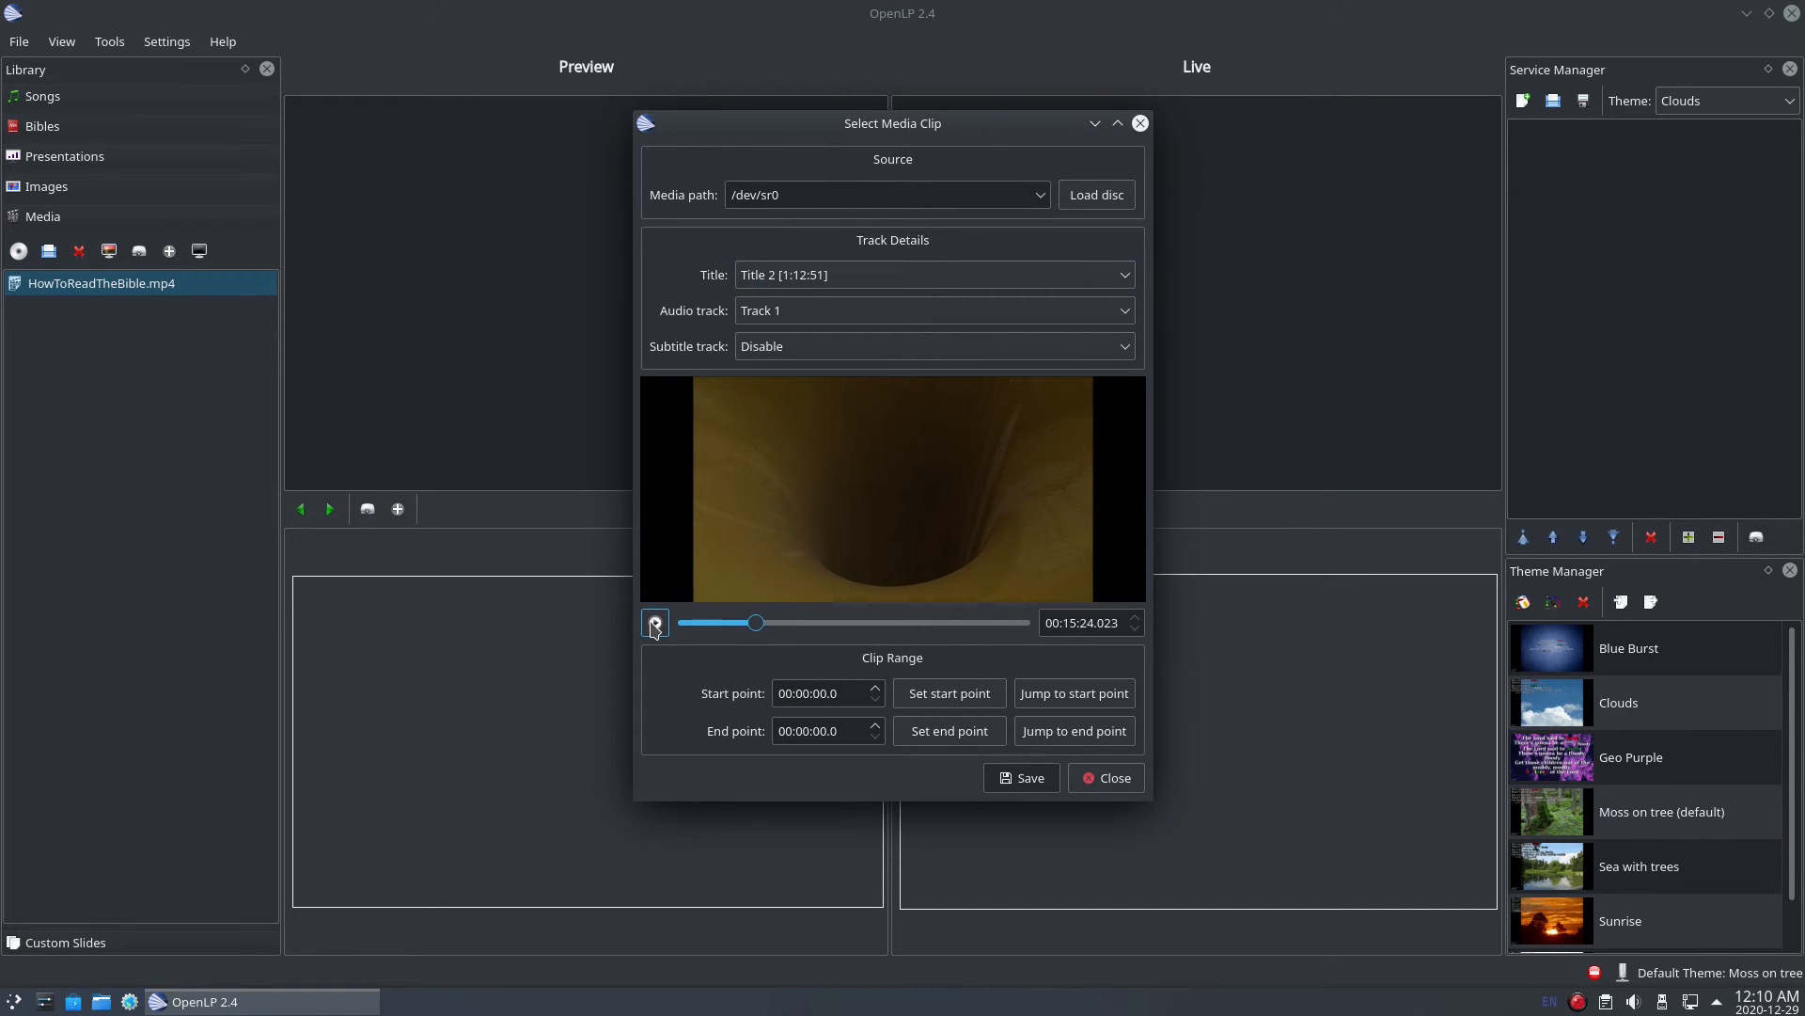
pyautogui.click(654, 623)
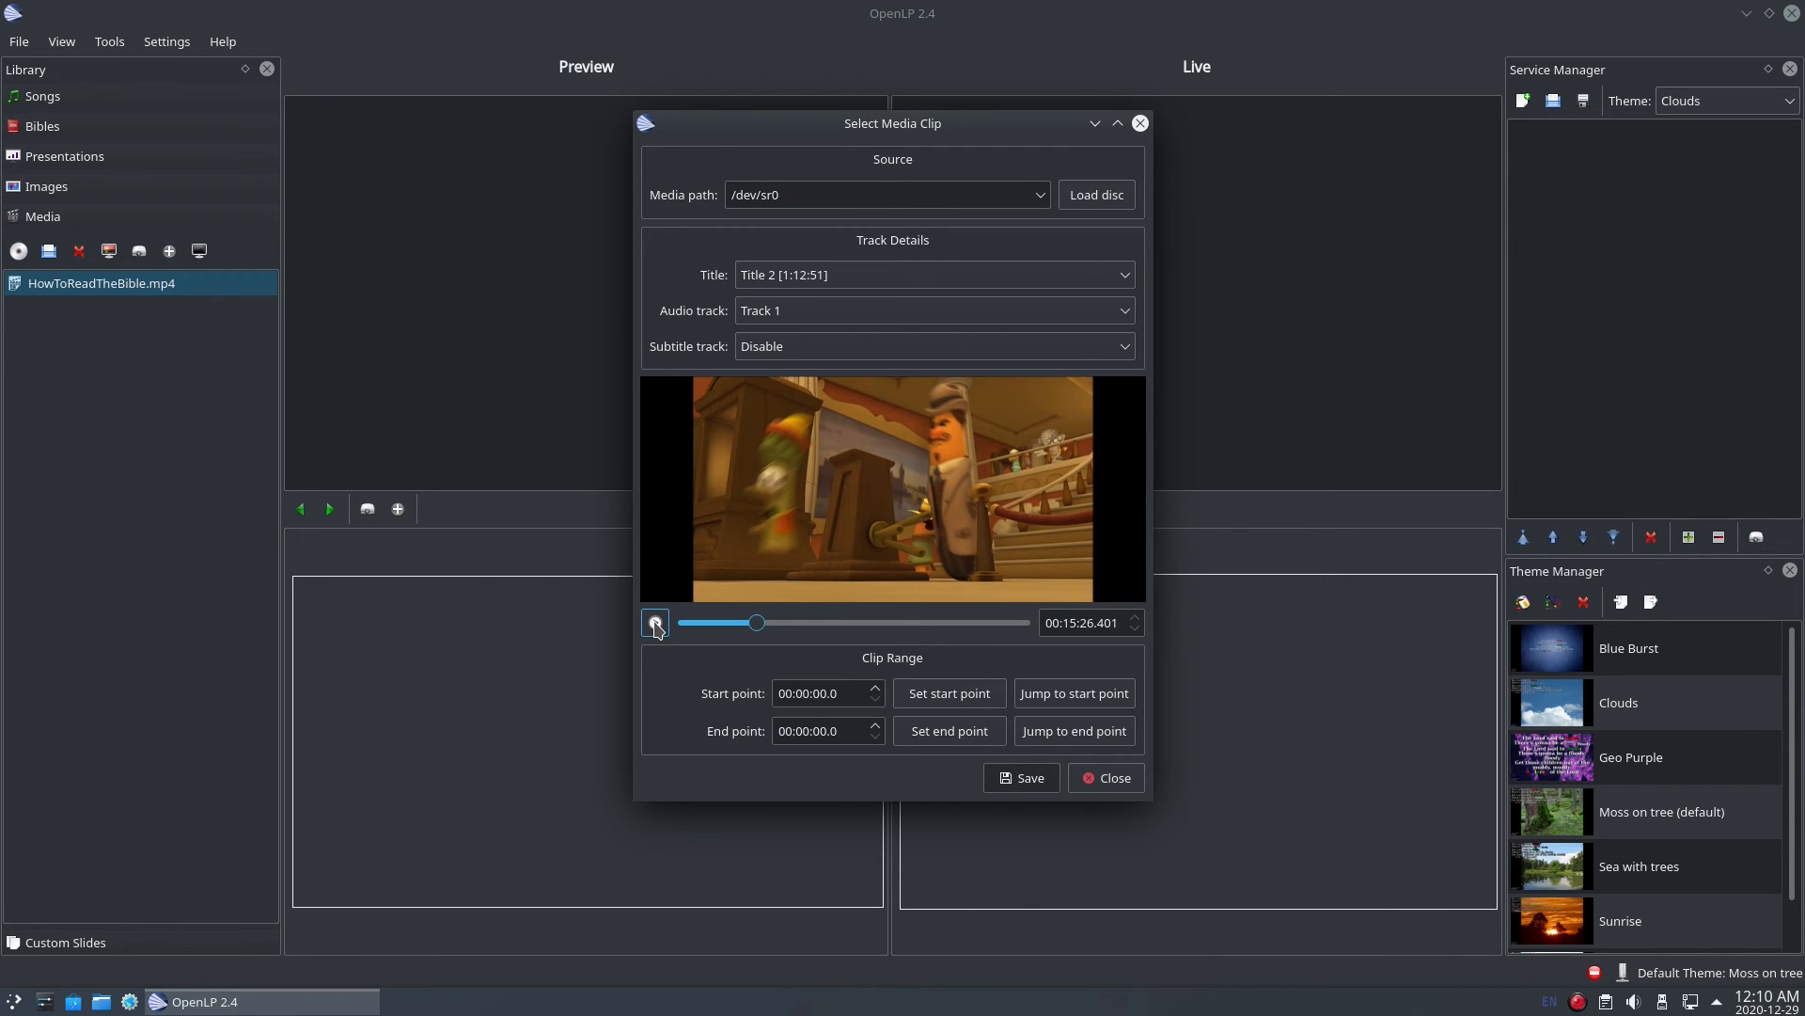
pyautogui.click(655, 623)
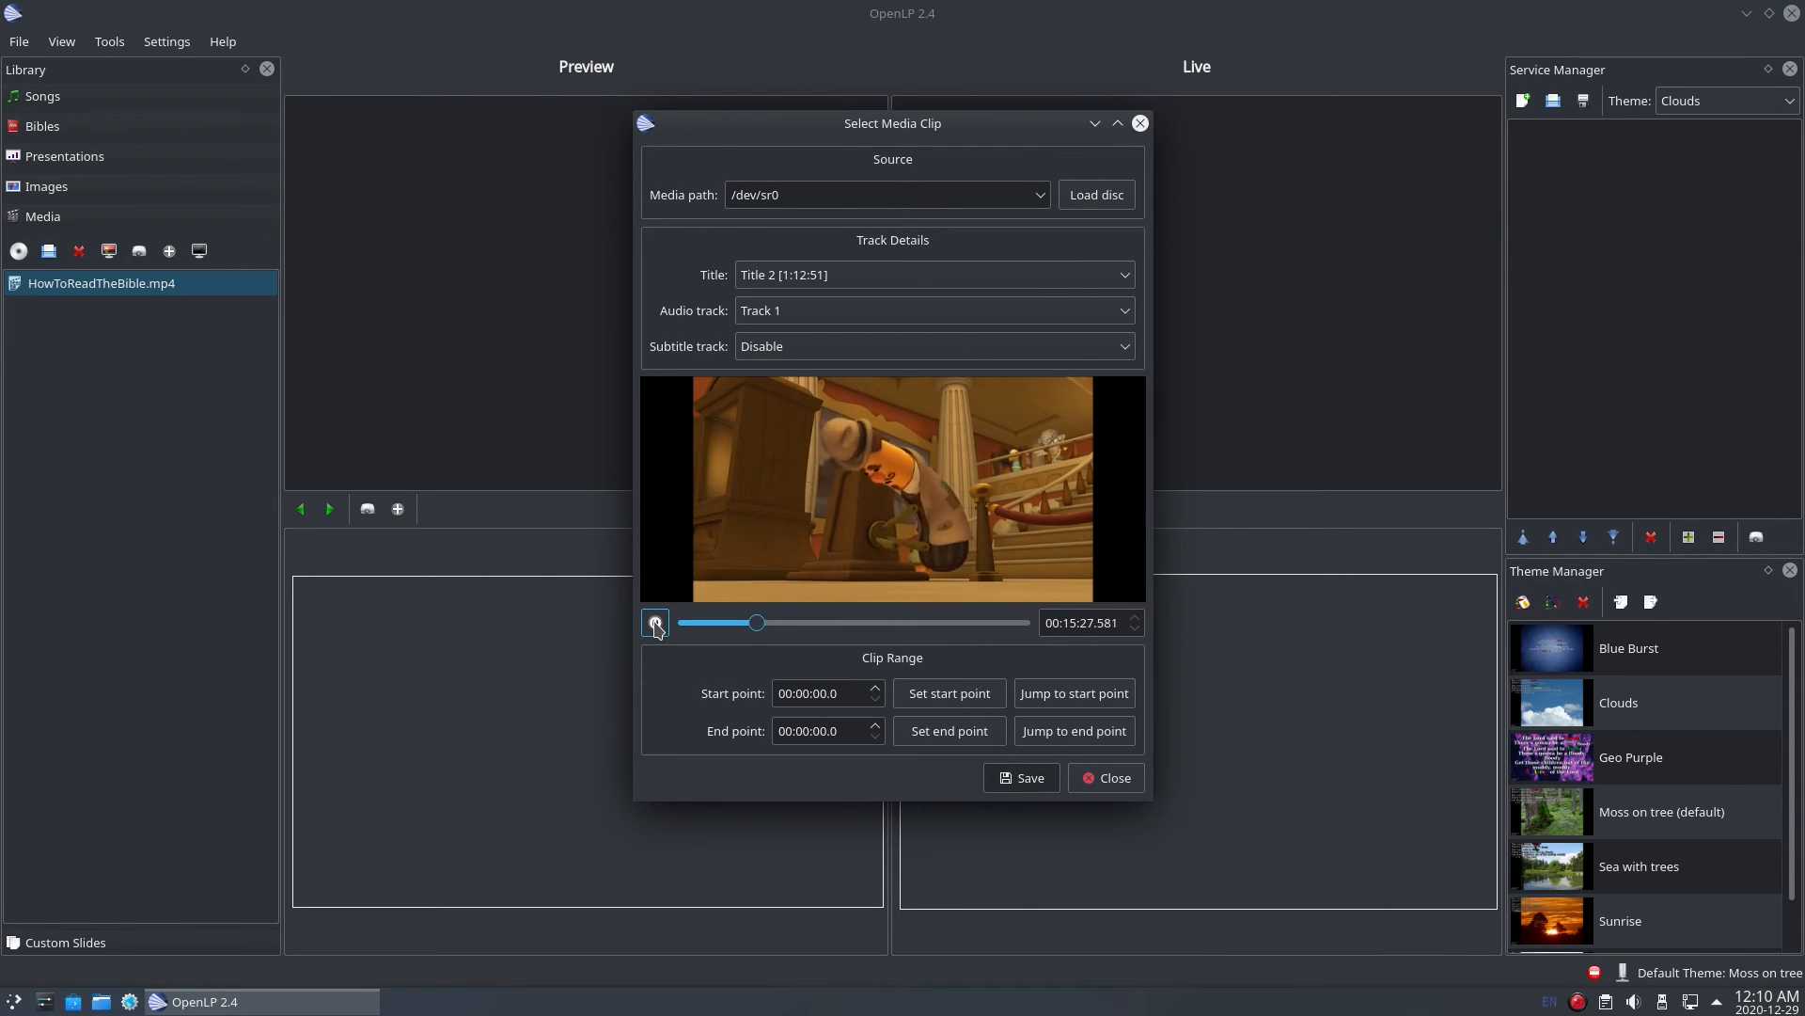
pyautogui.click(655, 623)
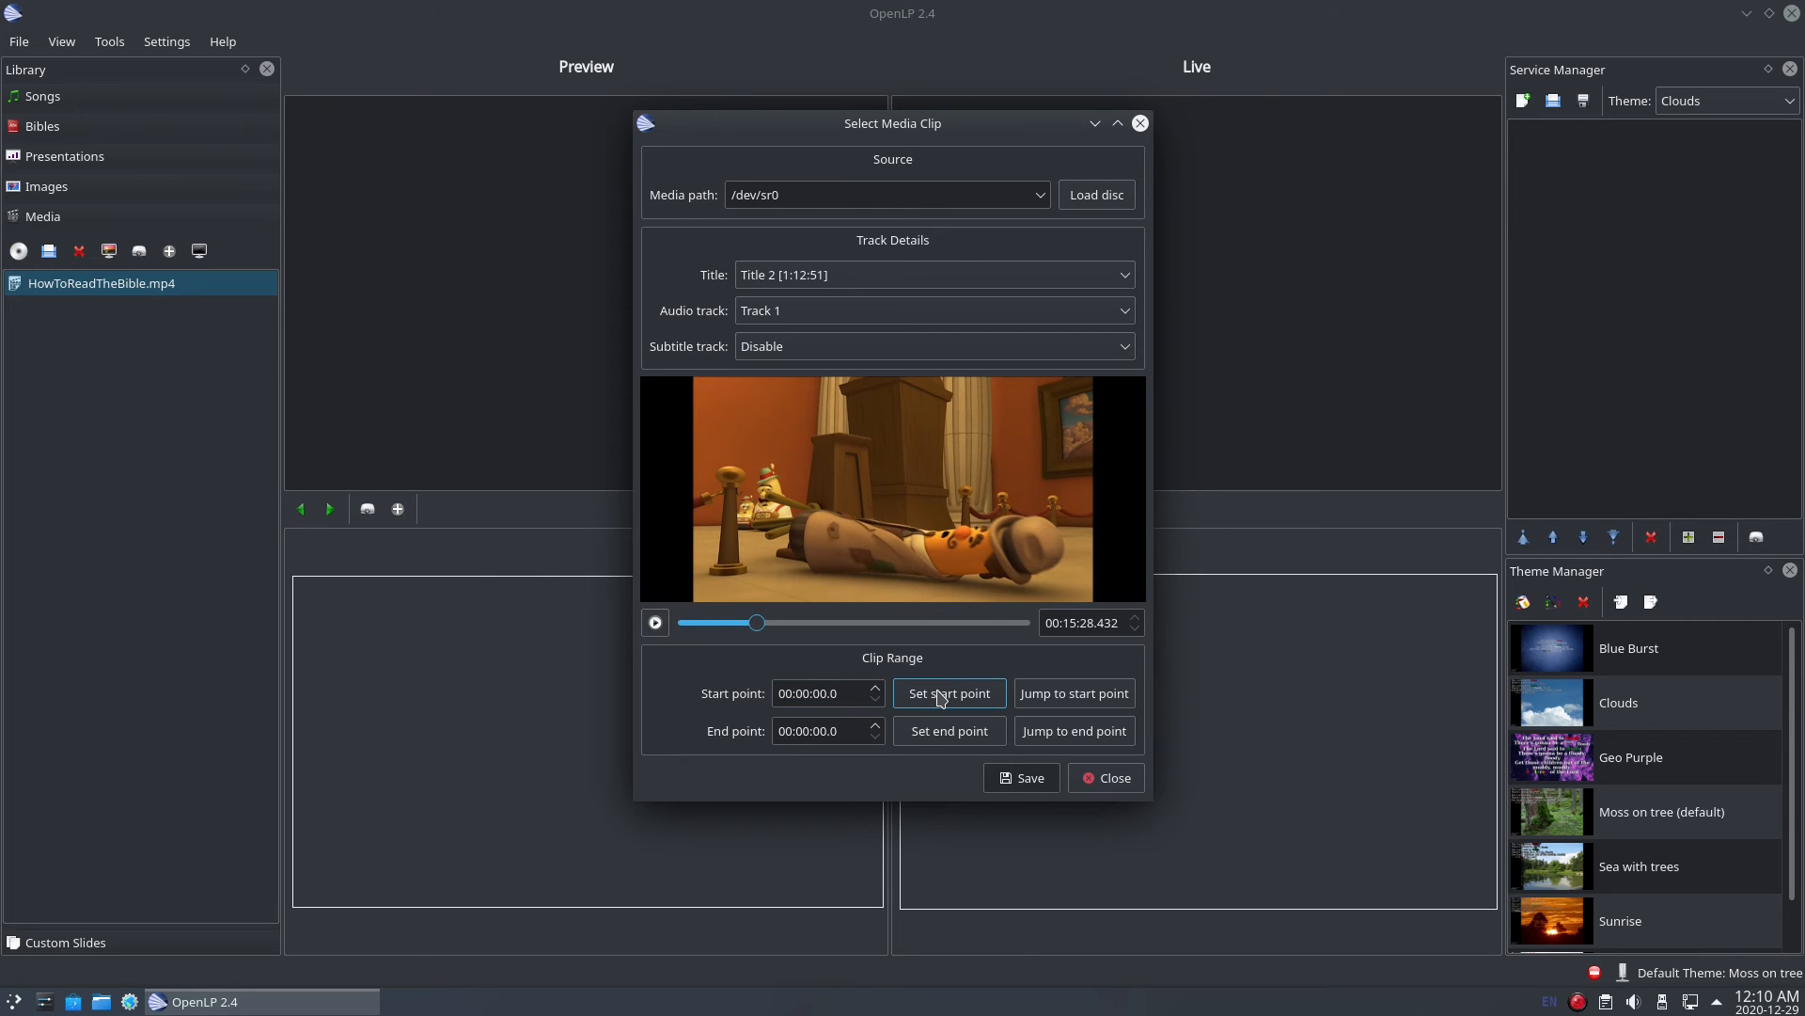
pyautogui.click(948, 692)
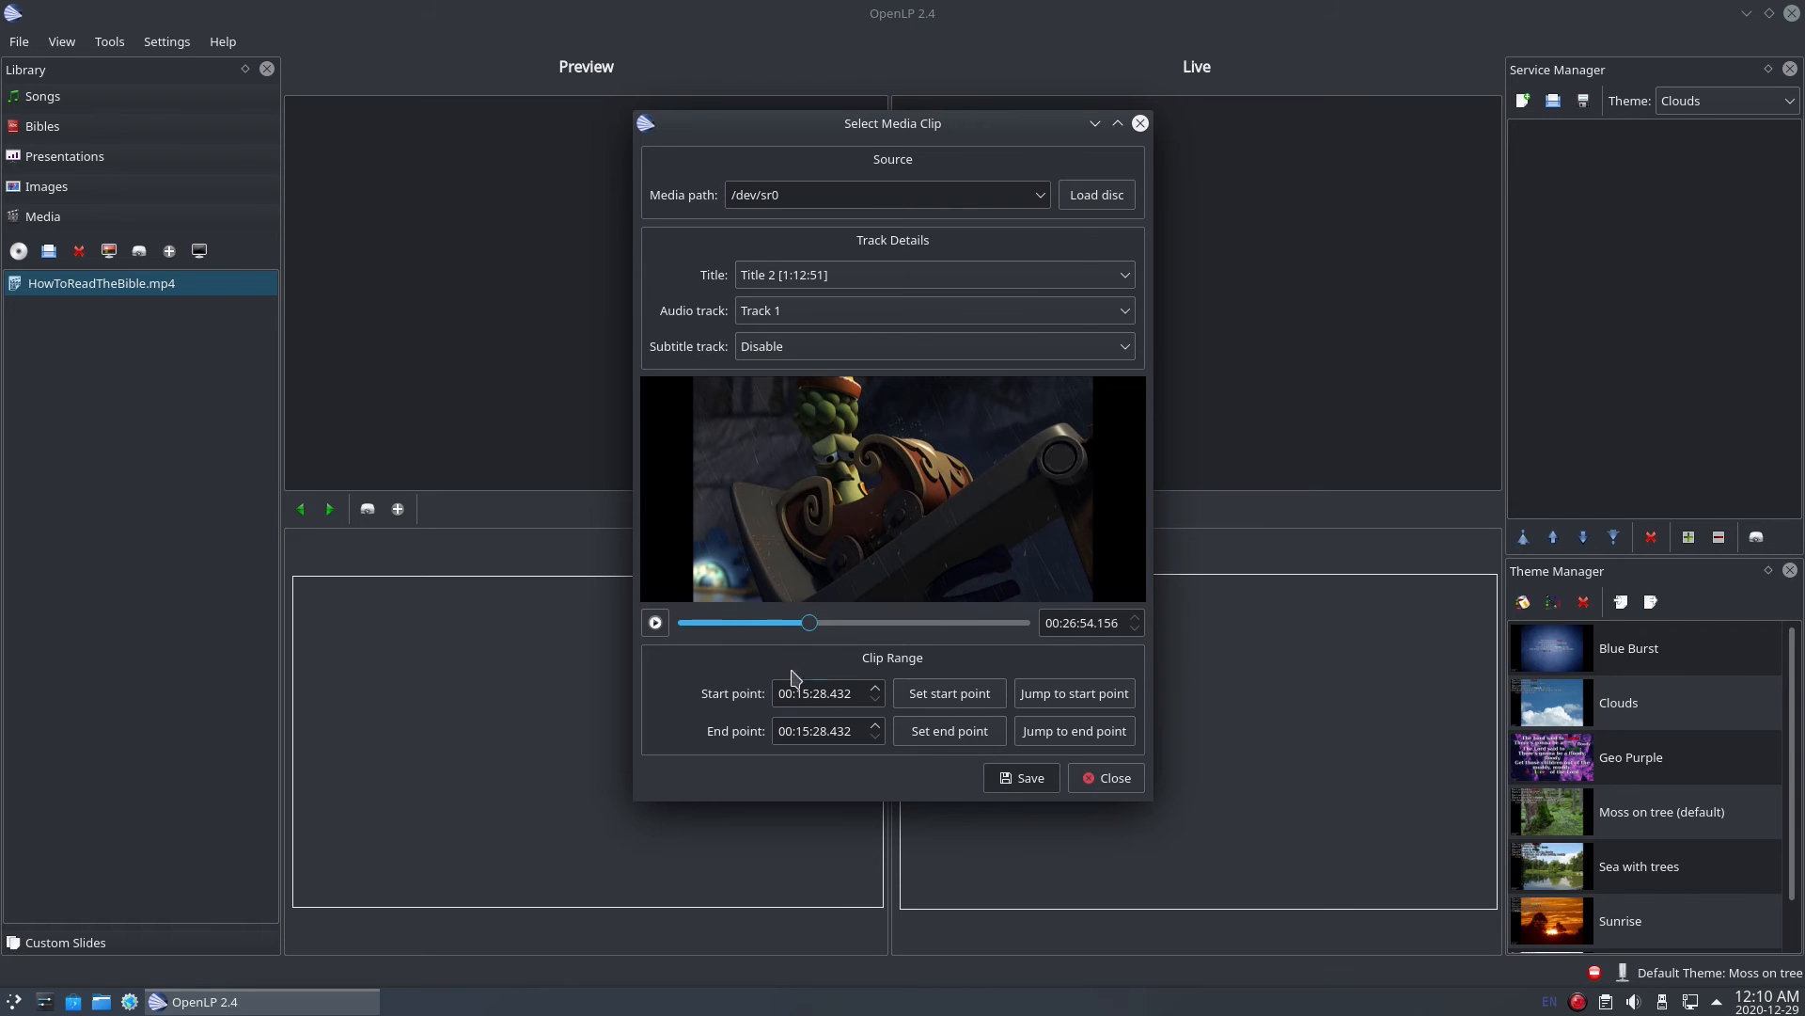
pyautogui.click(948, 729)
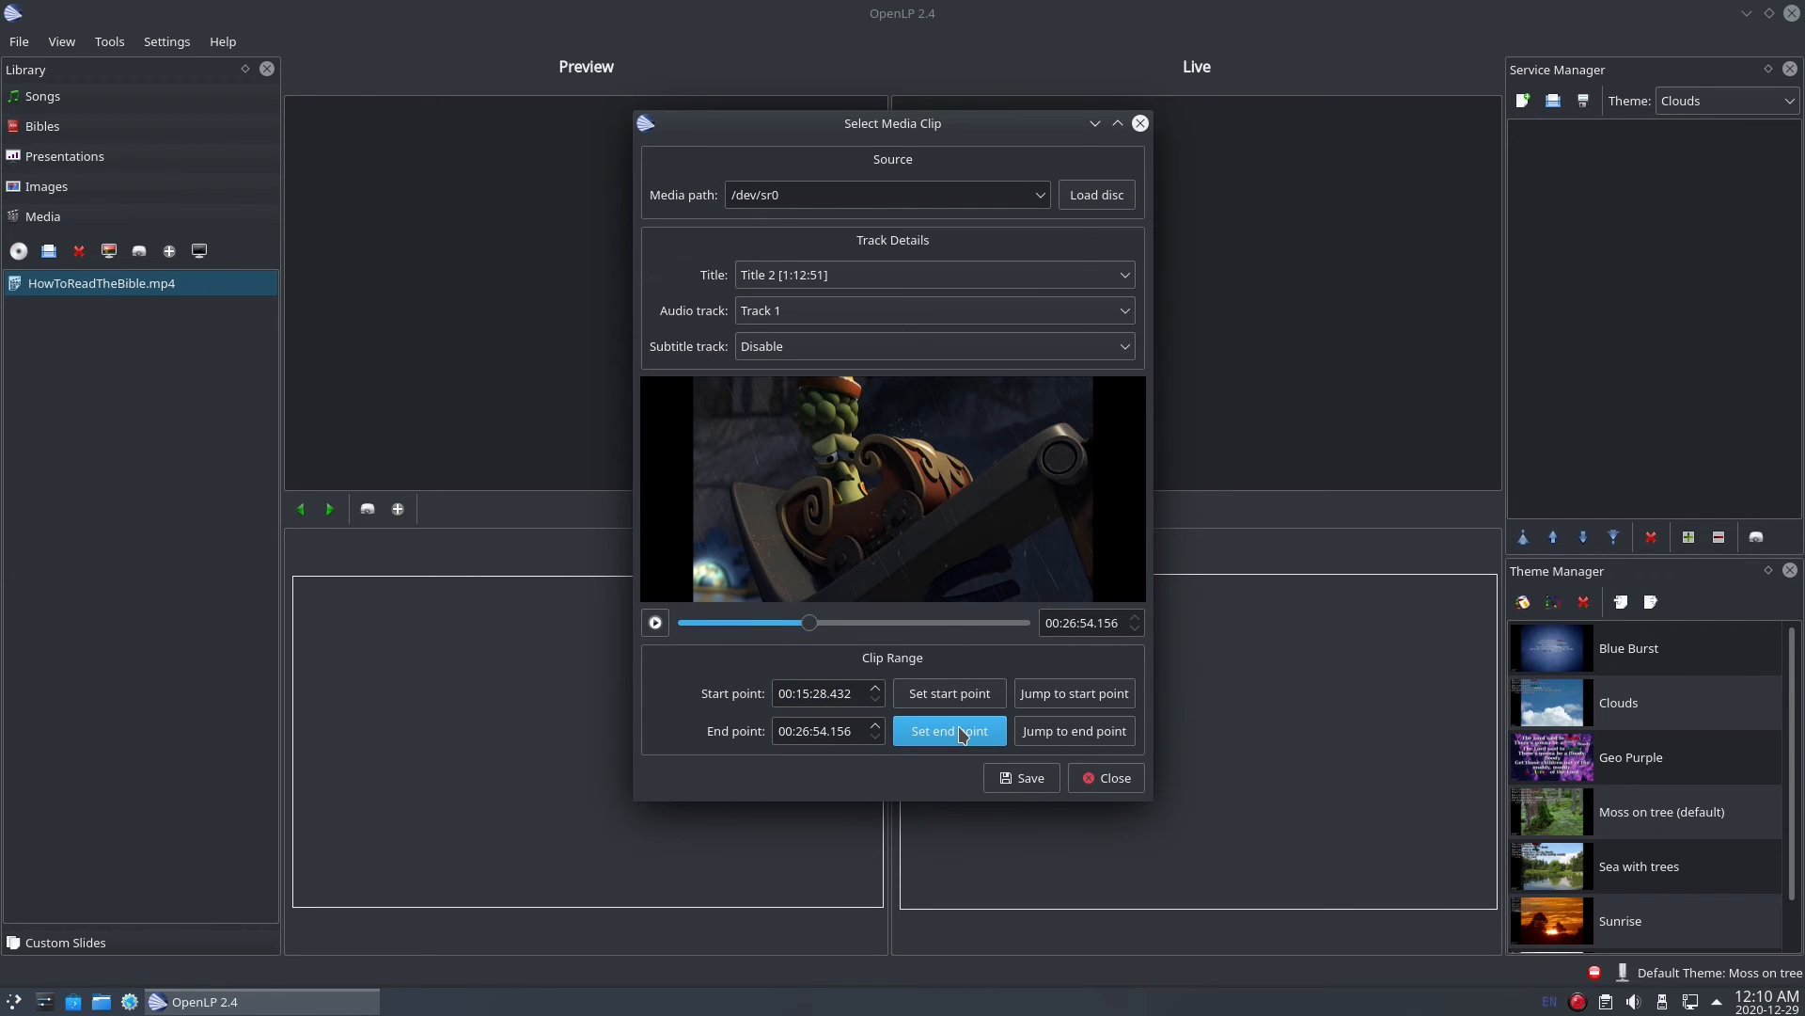
pyautogui.moveTo(1021, 776)
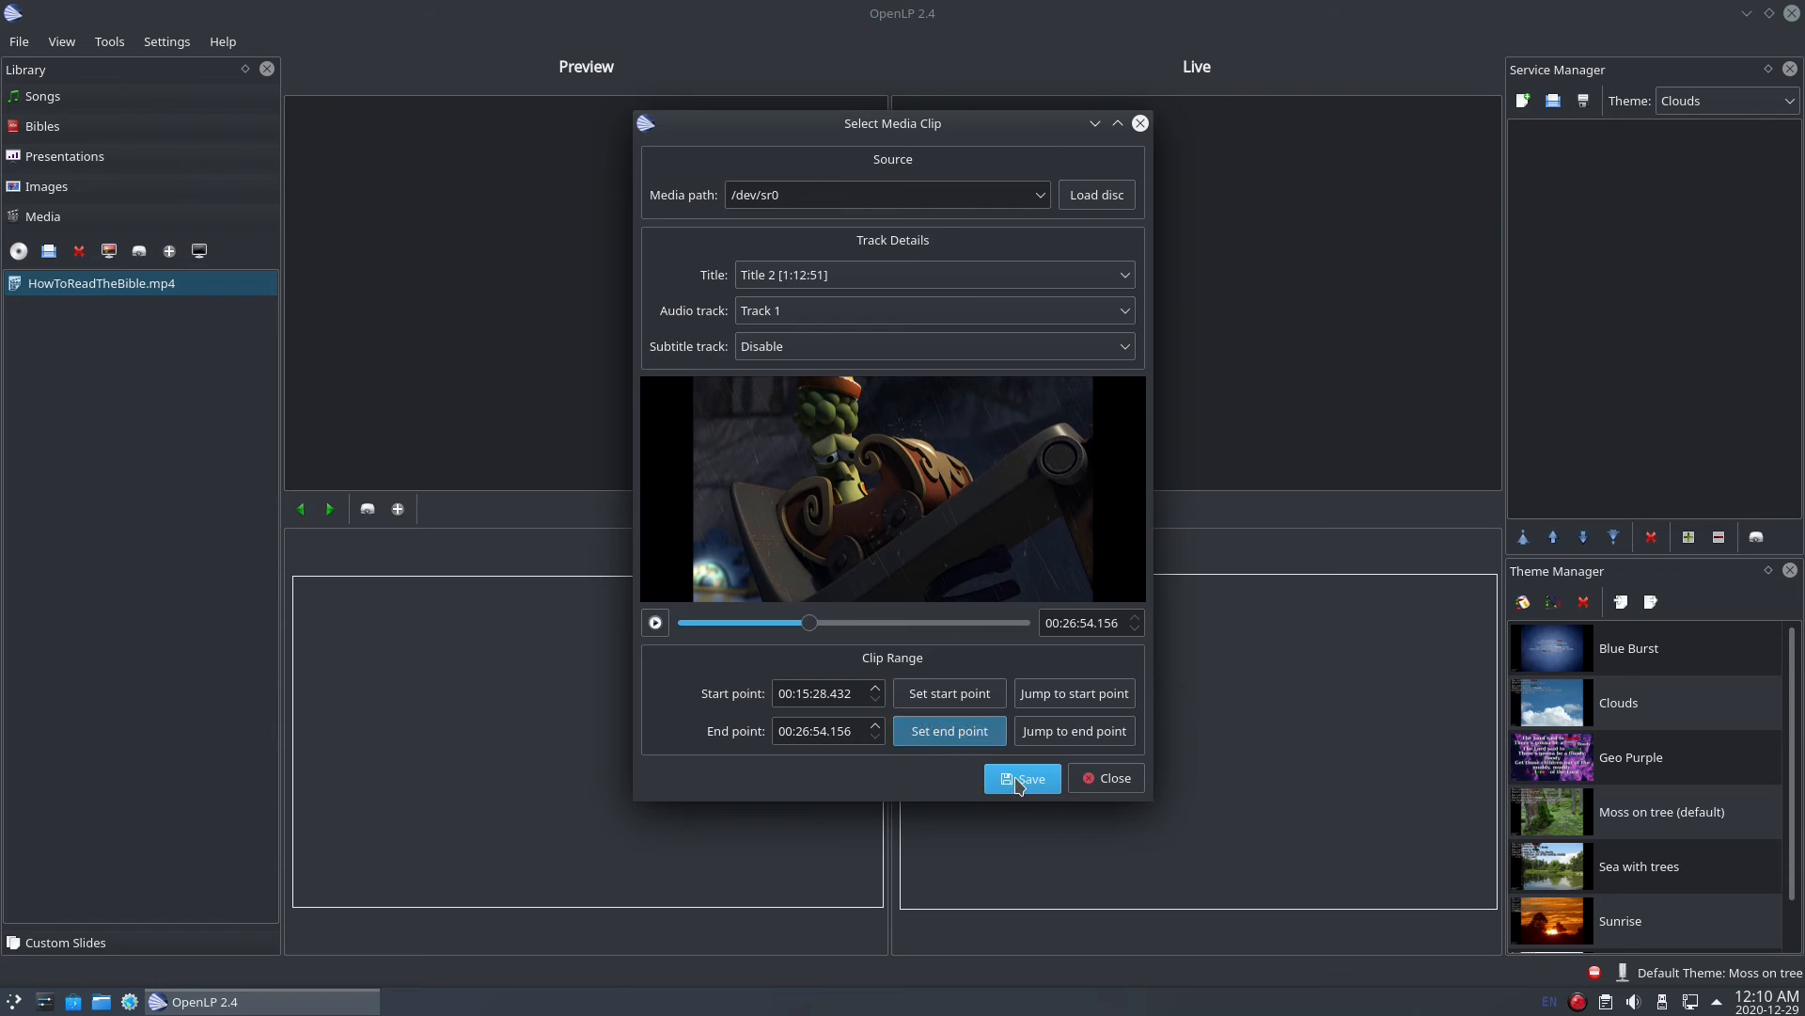
# Save the marked section as a clip named Veggie Tales and close the clip window
pyautogui.click(1021, 777)
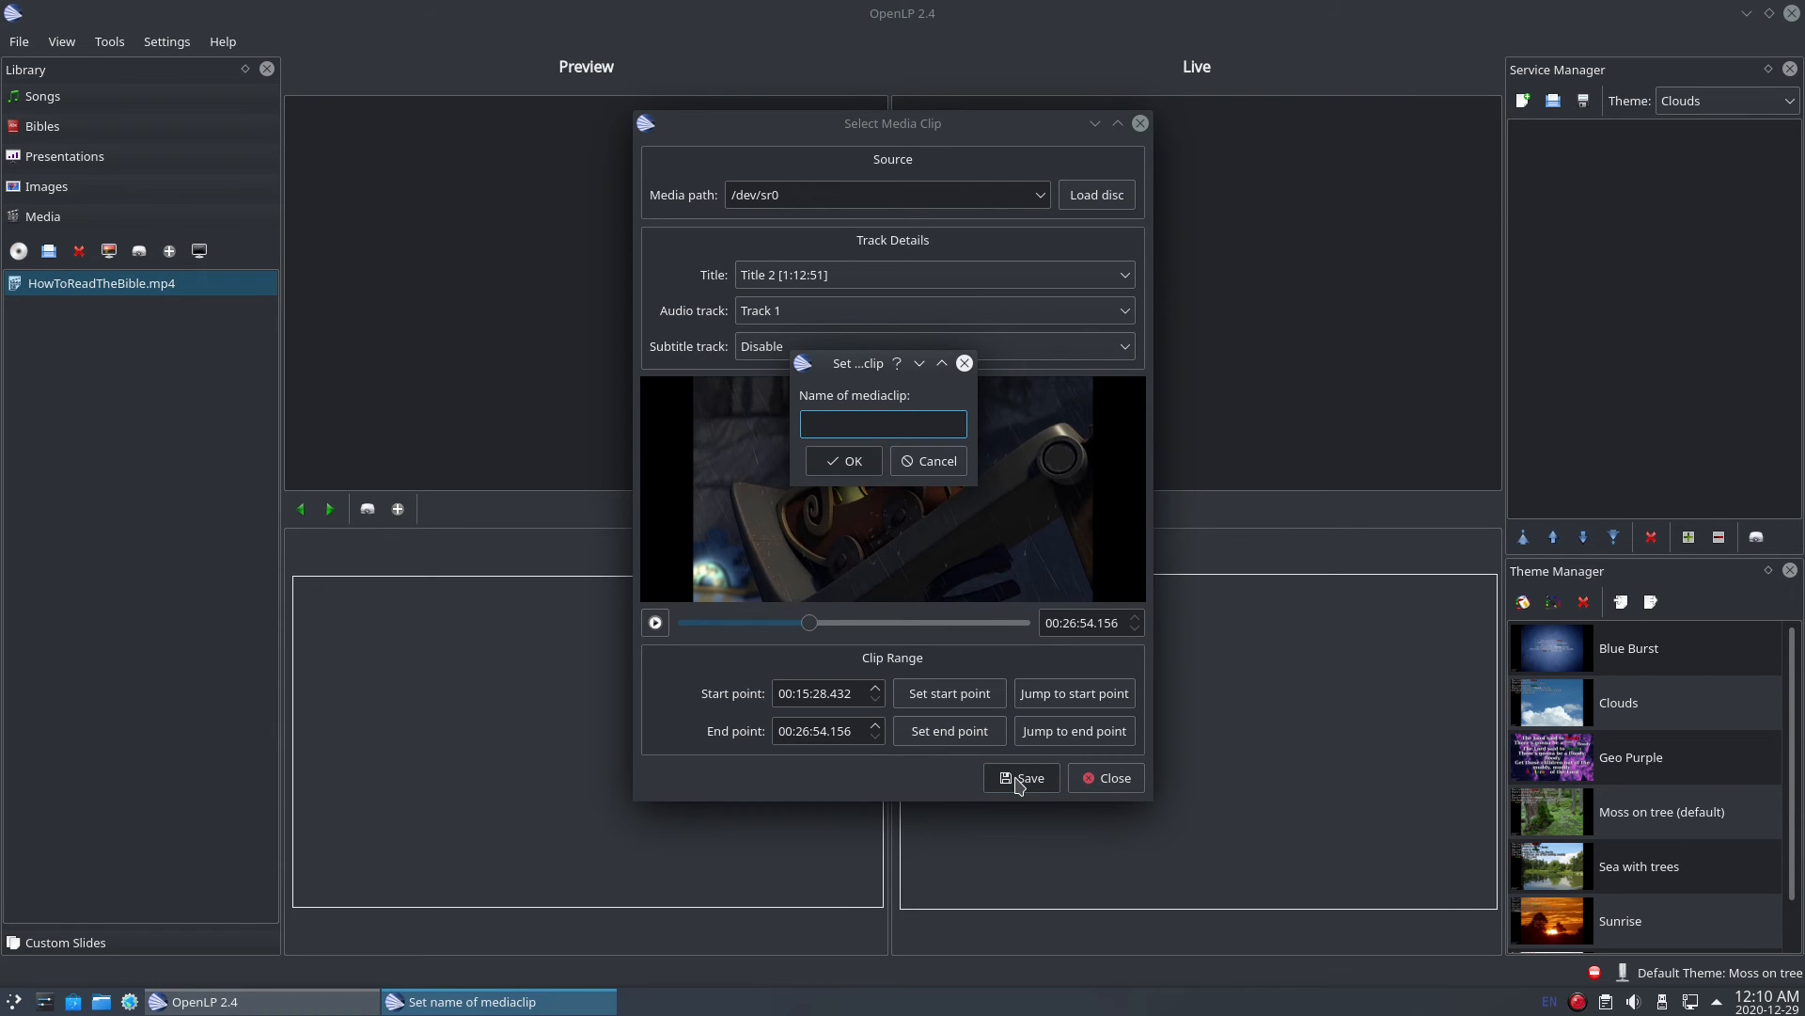
pyautogui.write('Veggie Tales')
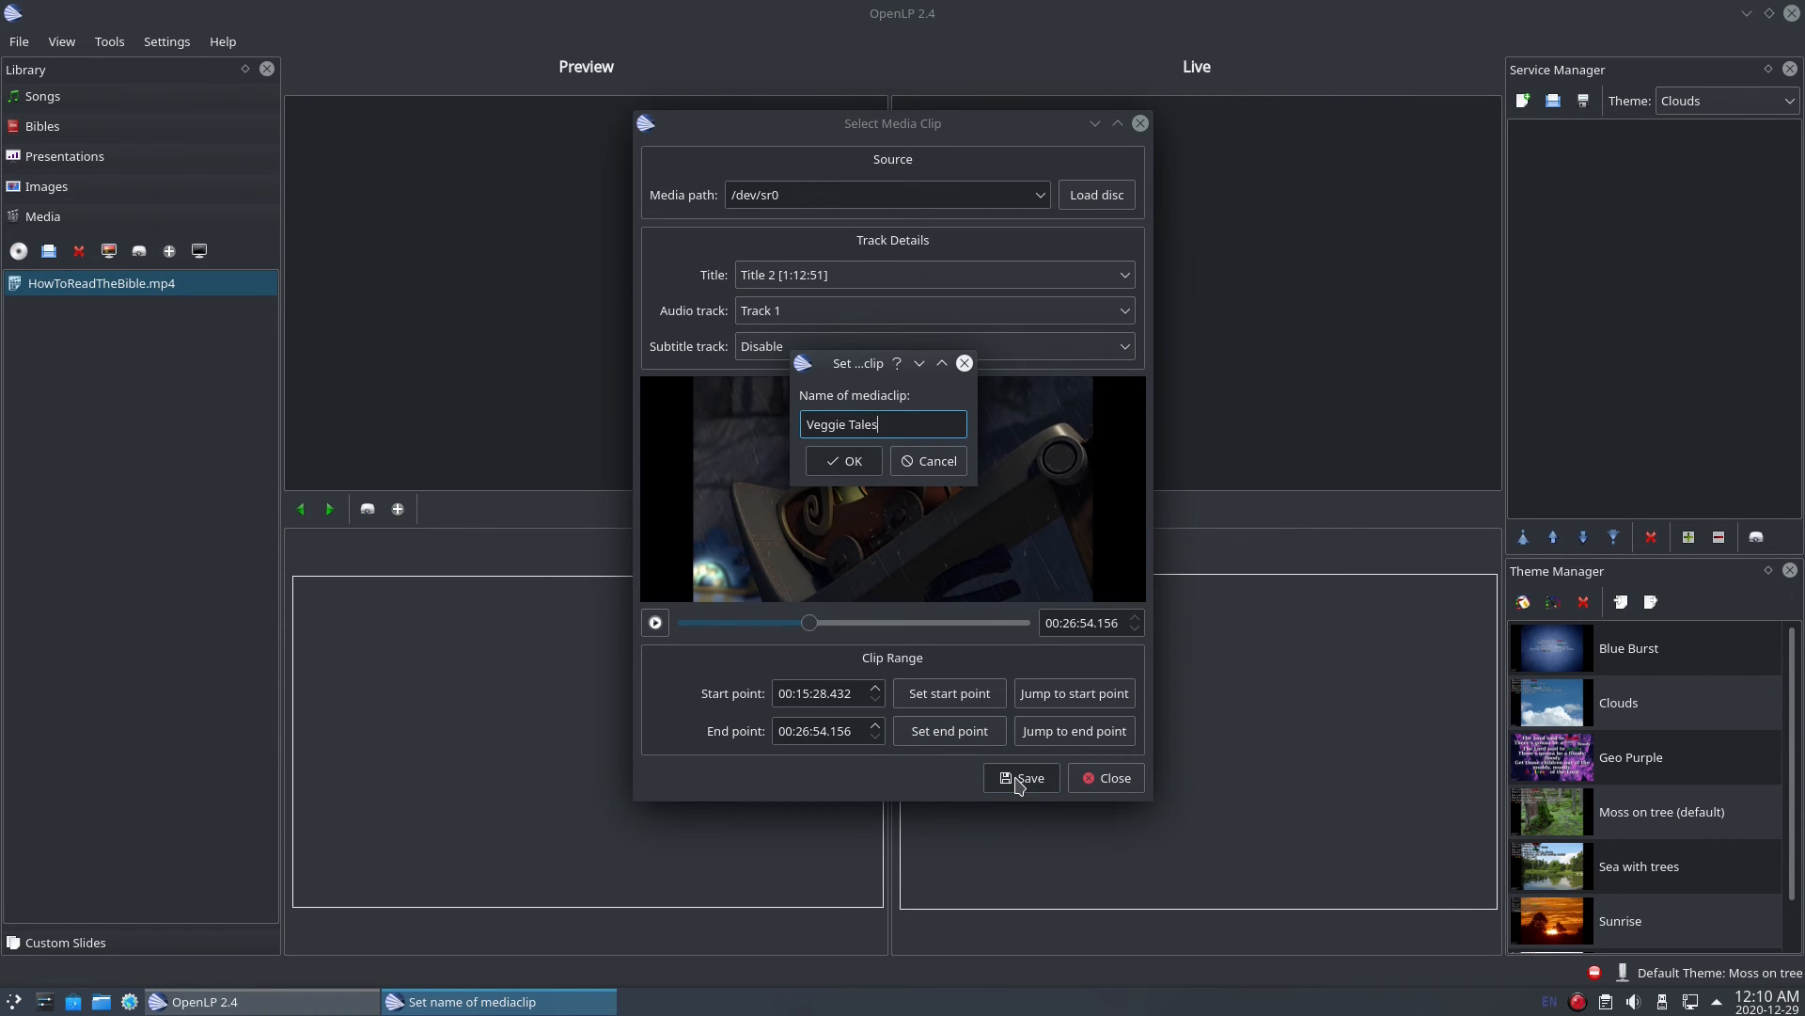
pyautogui.click(842, 461)
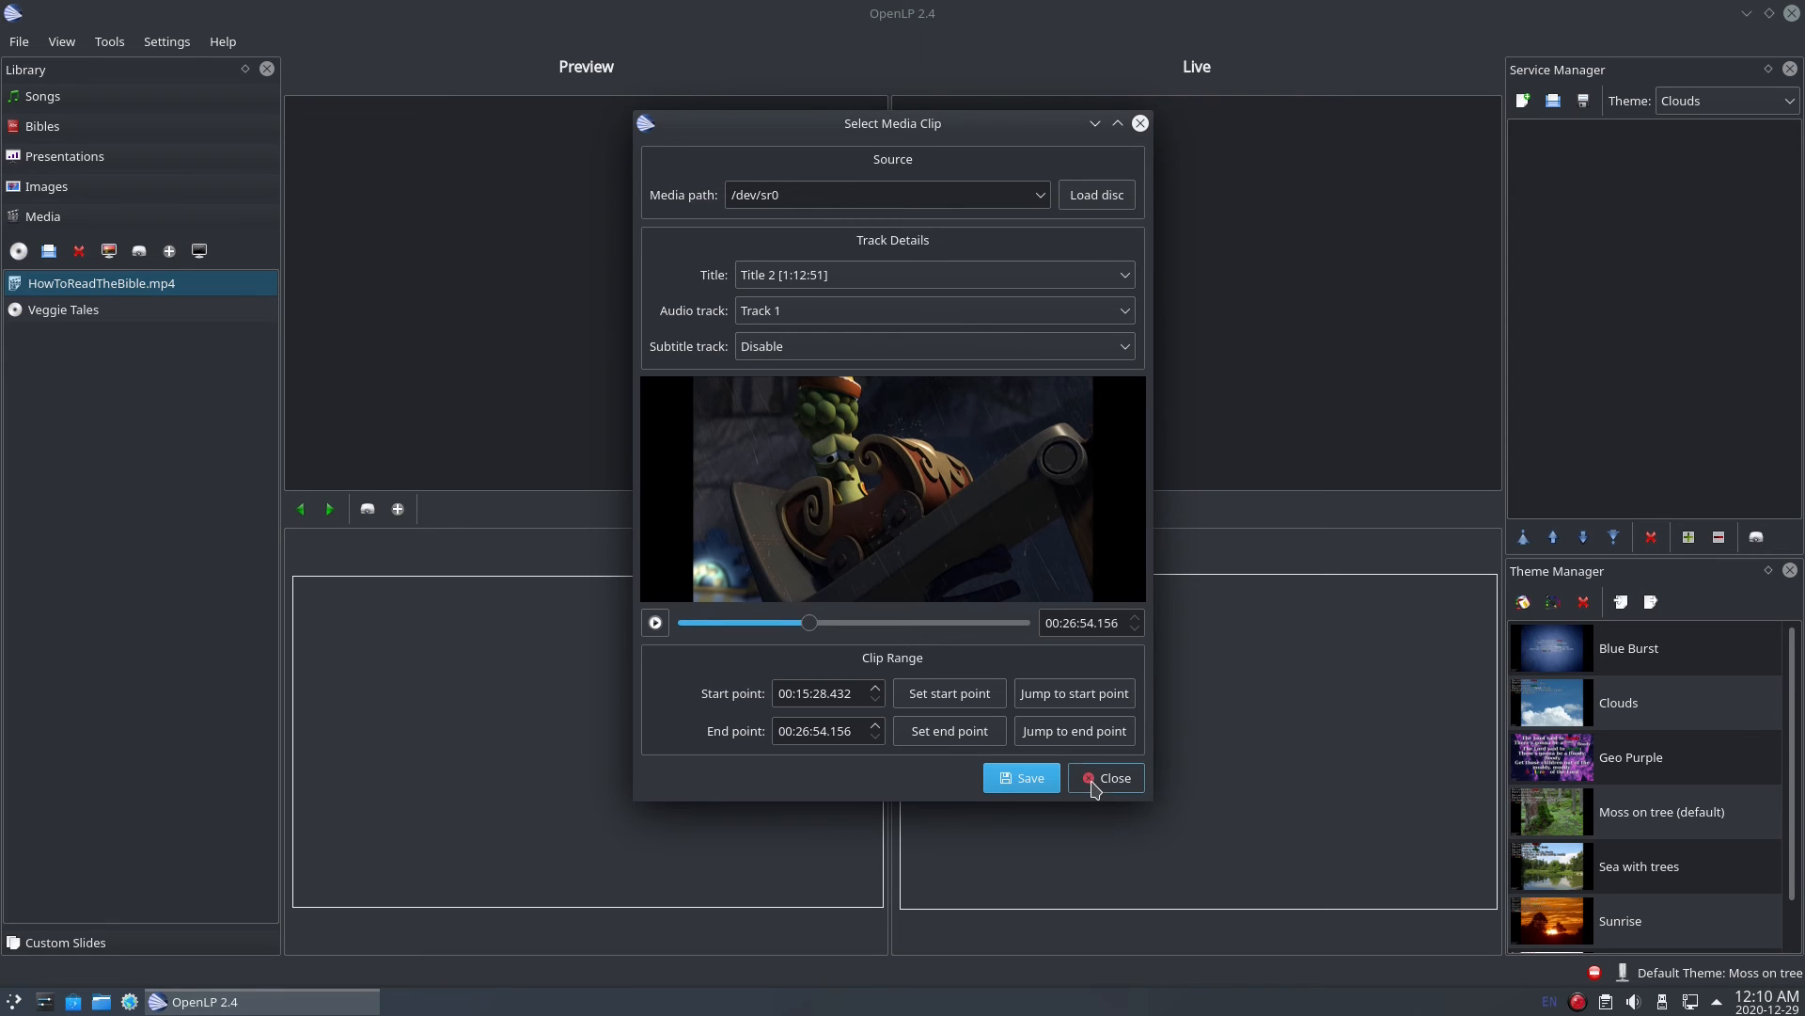
pyautogui.click(1106, 777)
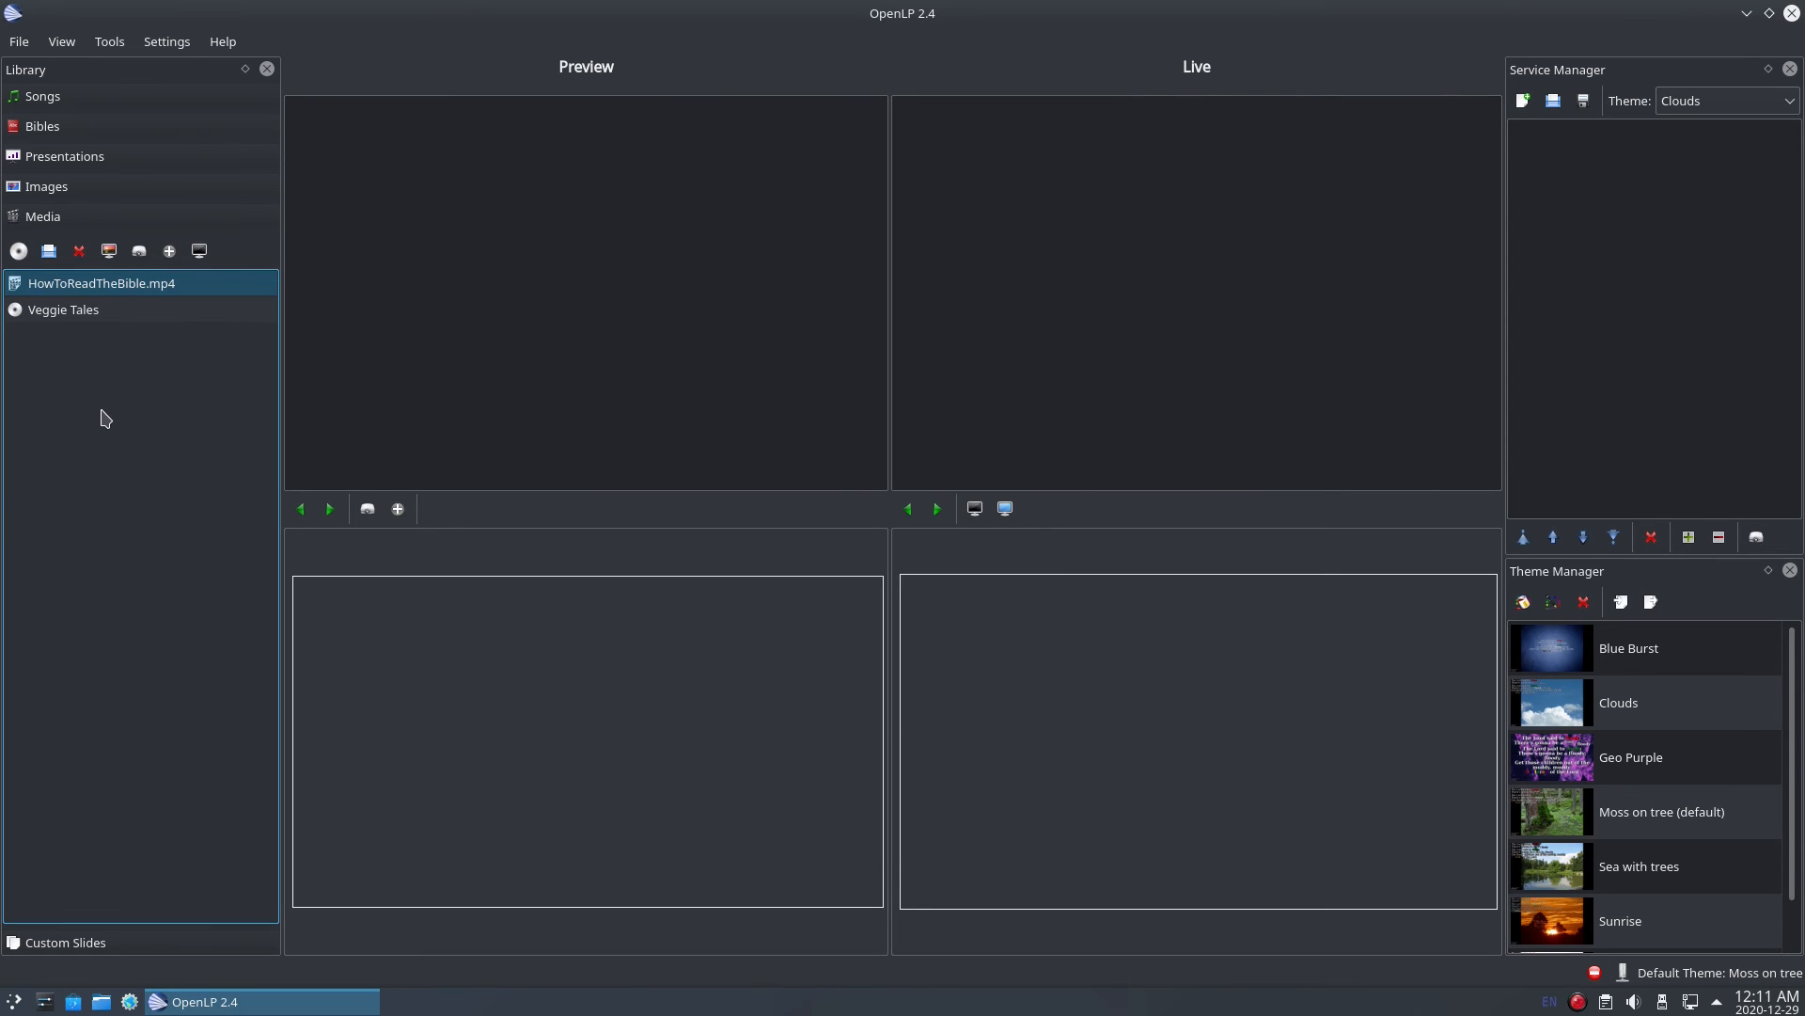
pyautogui.moveTo(101, 414)
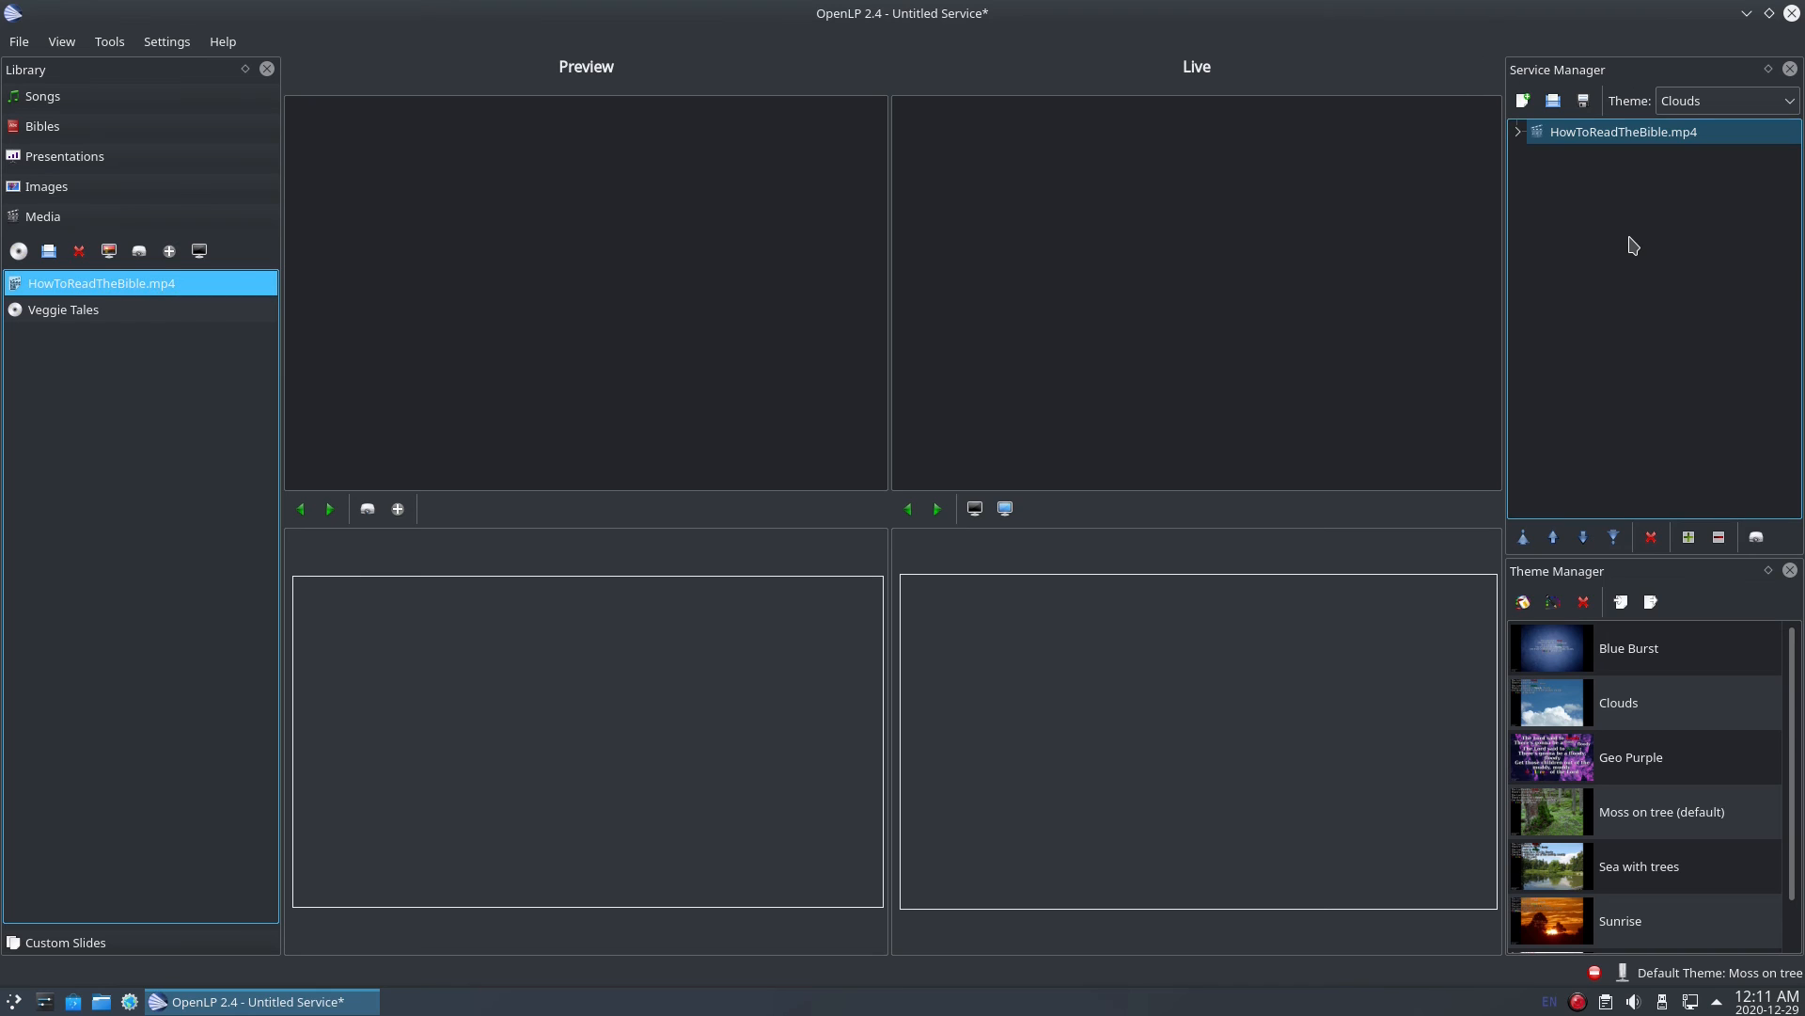
# Add HowToReadTheBible.mp4 from the Media library to the Service Manager
pyautogui.rightClick(101, 284)
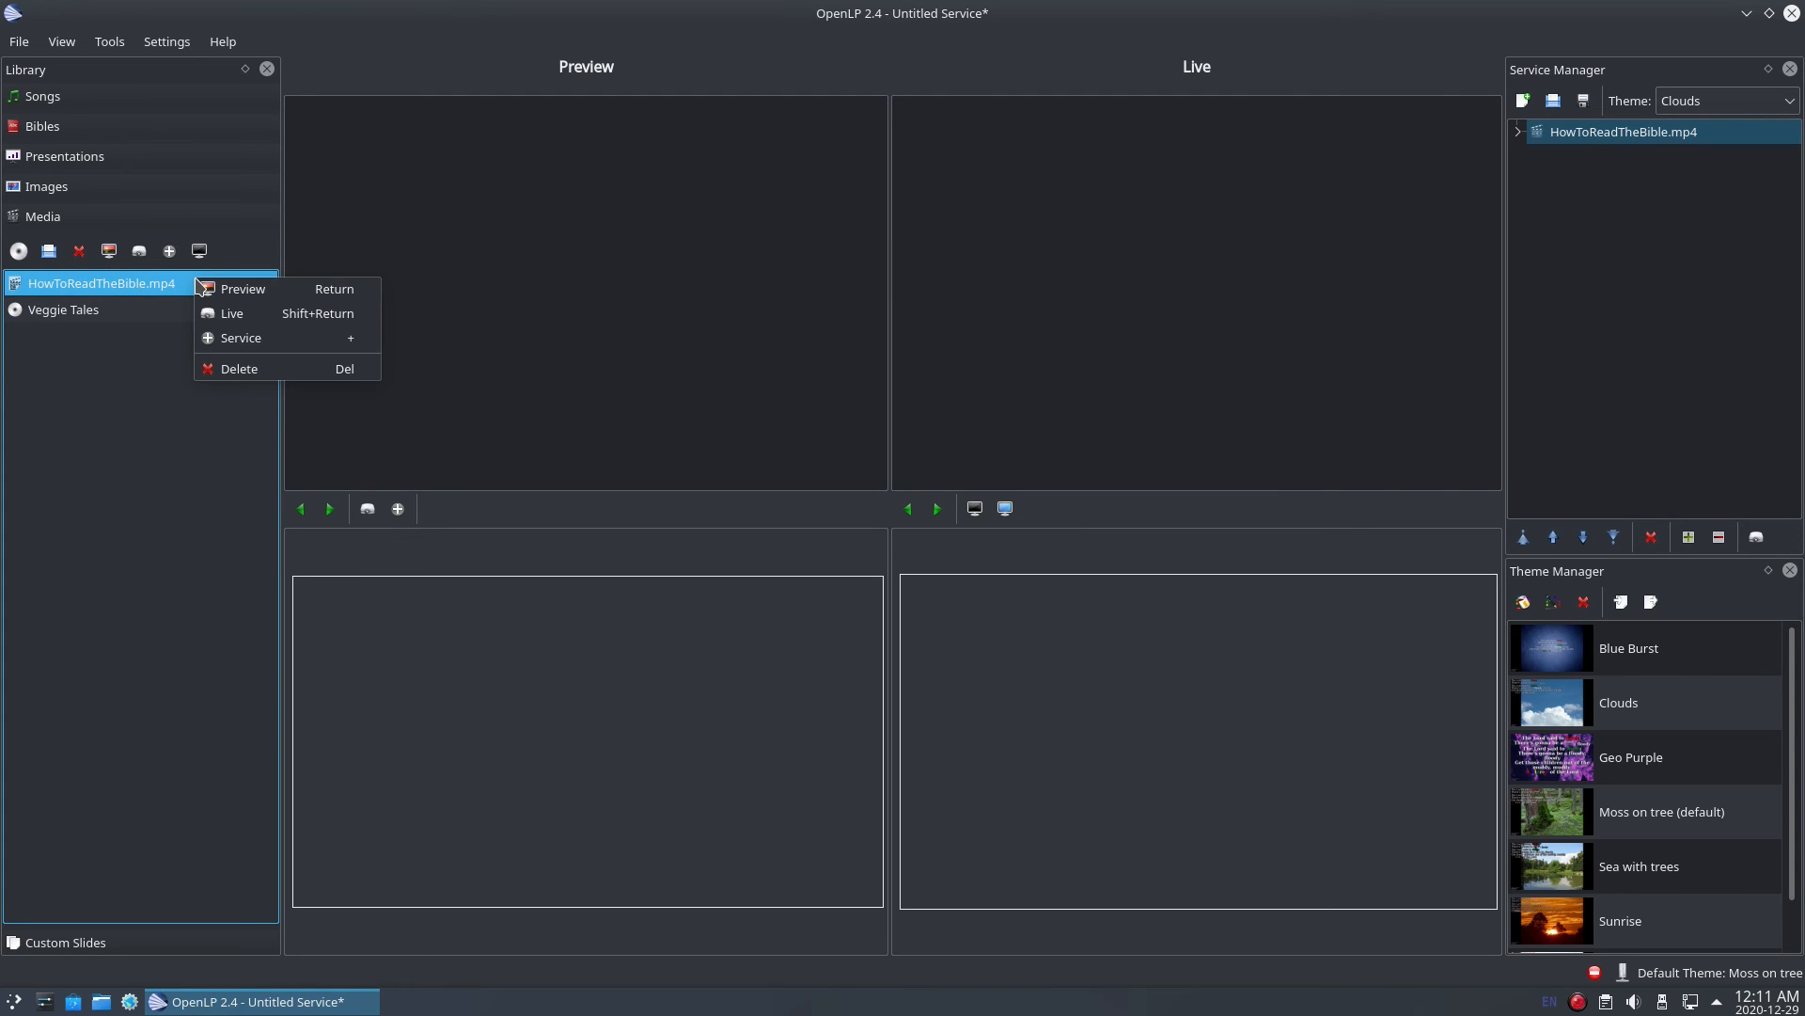
pyautogui.moveTo(241, 337)
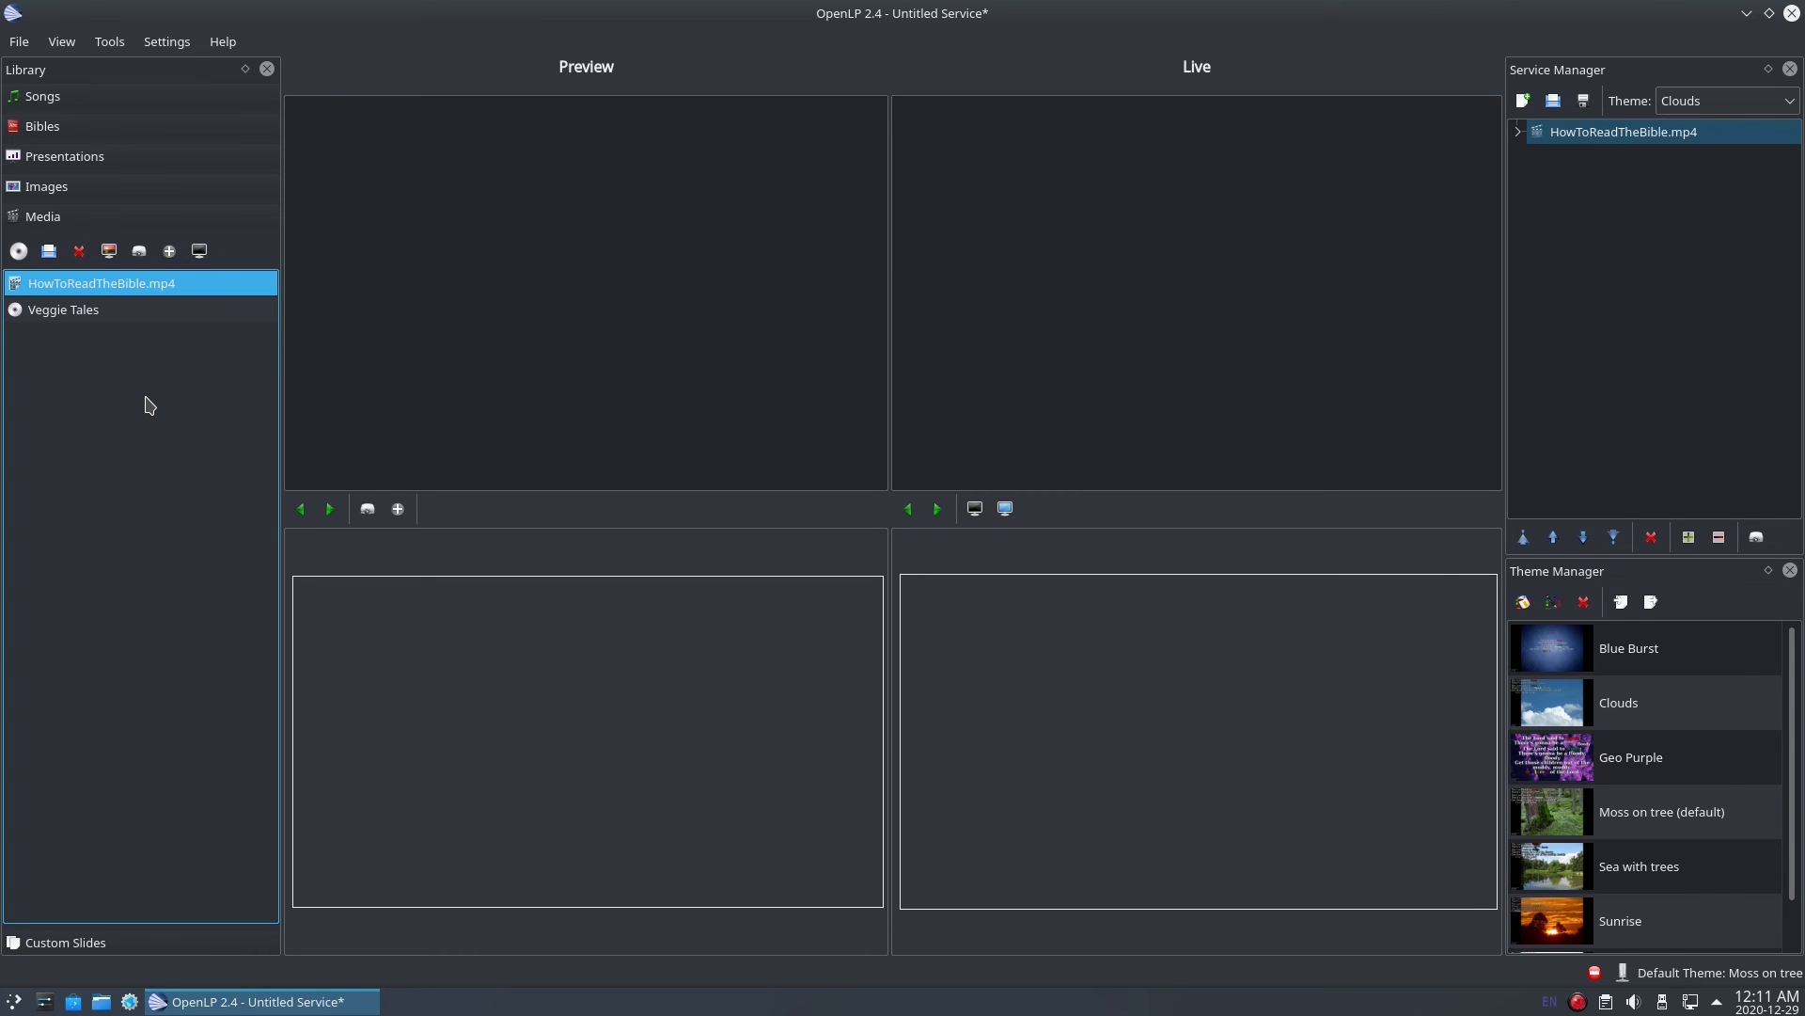
pyautogui.moveTo(203, 409)
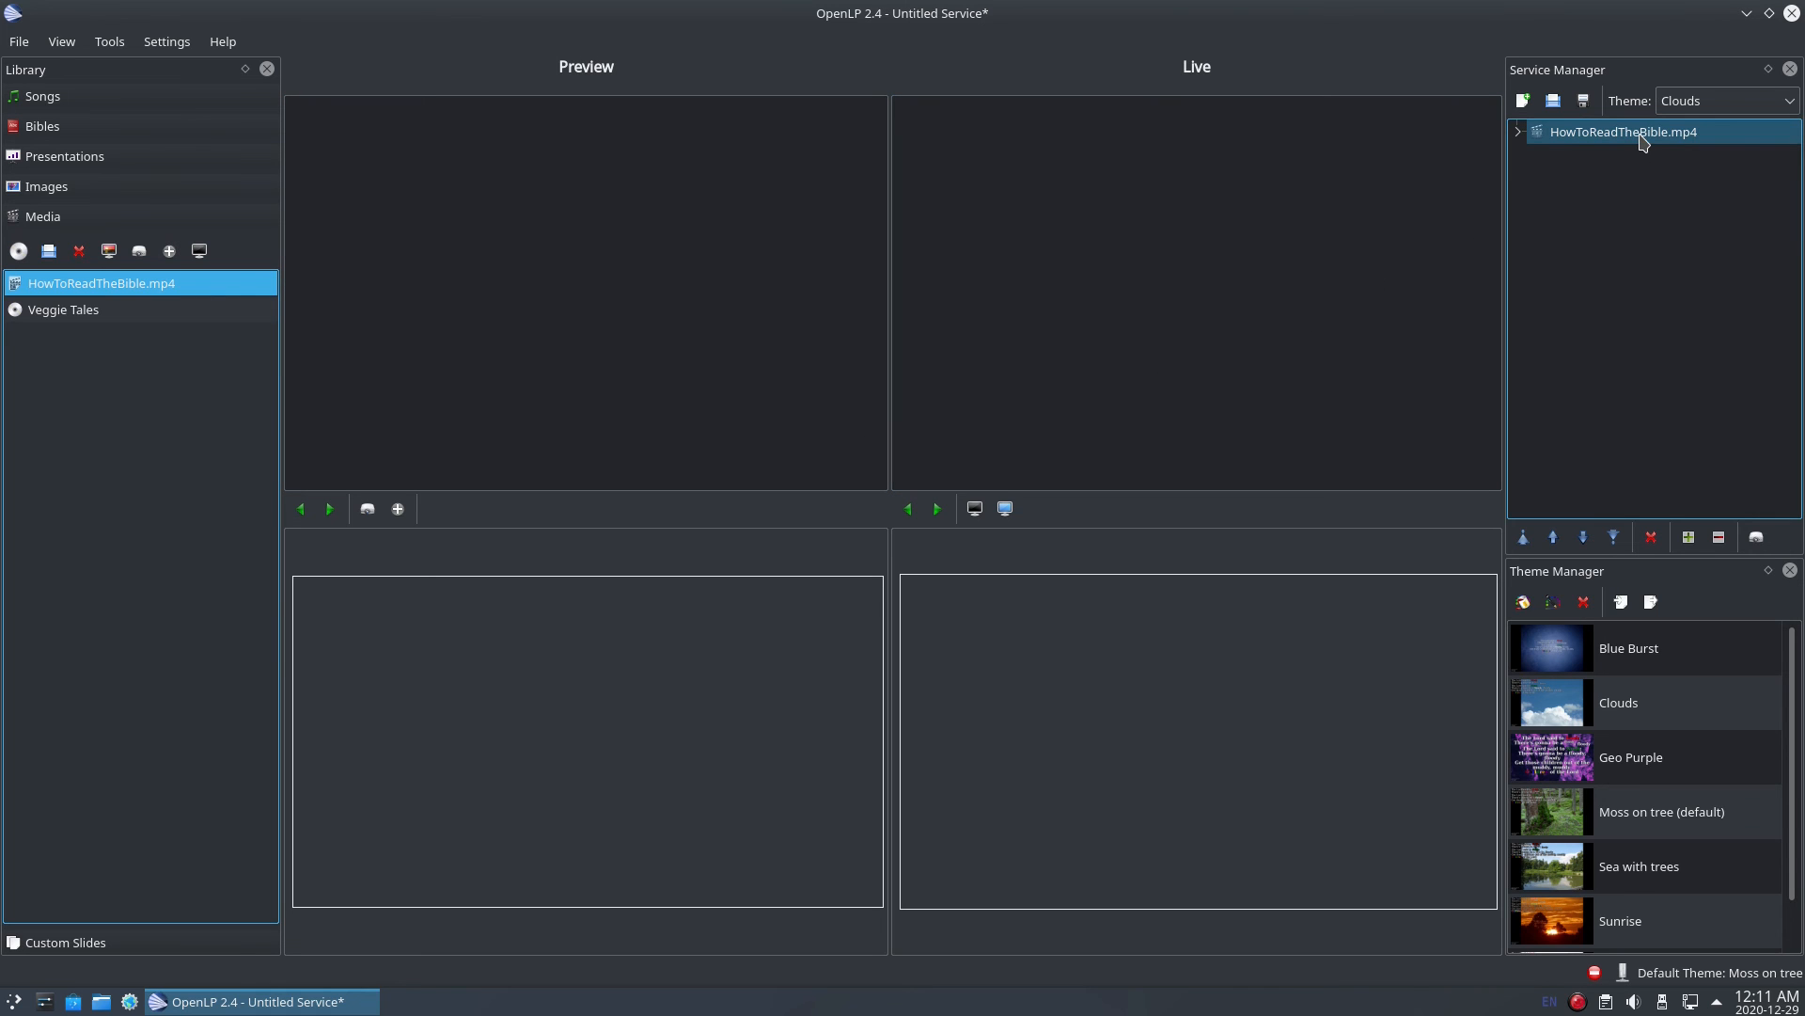
# Send the HowToReadTheBible.mp4 service item to the Live display
pyautogui.doubleClick(1623, 132)
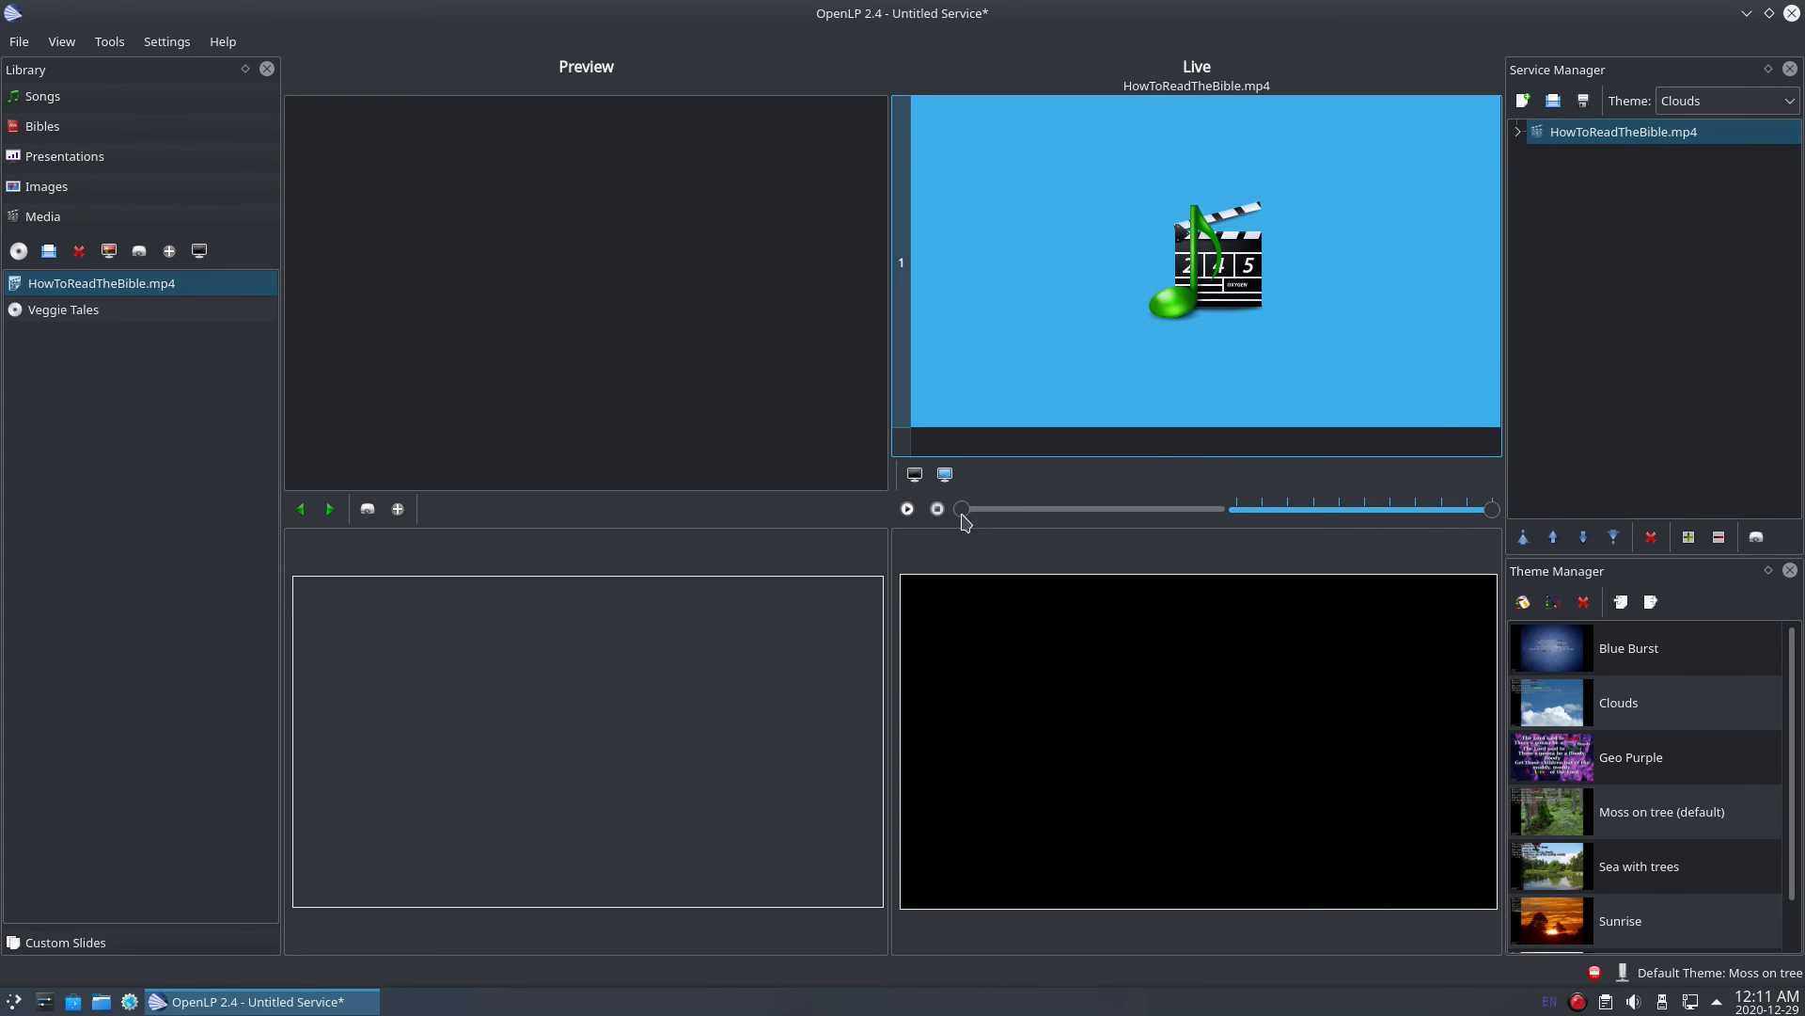
pyautogui.moveTo(907, 507)
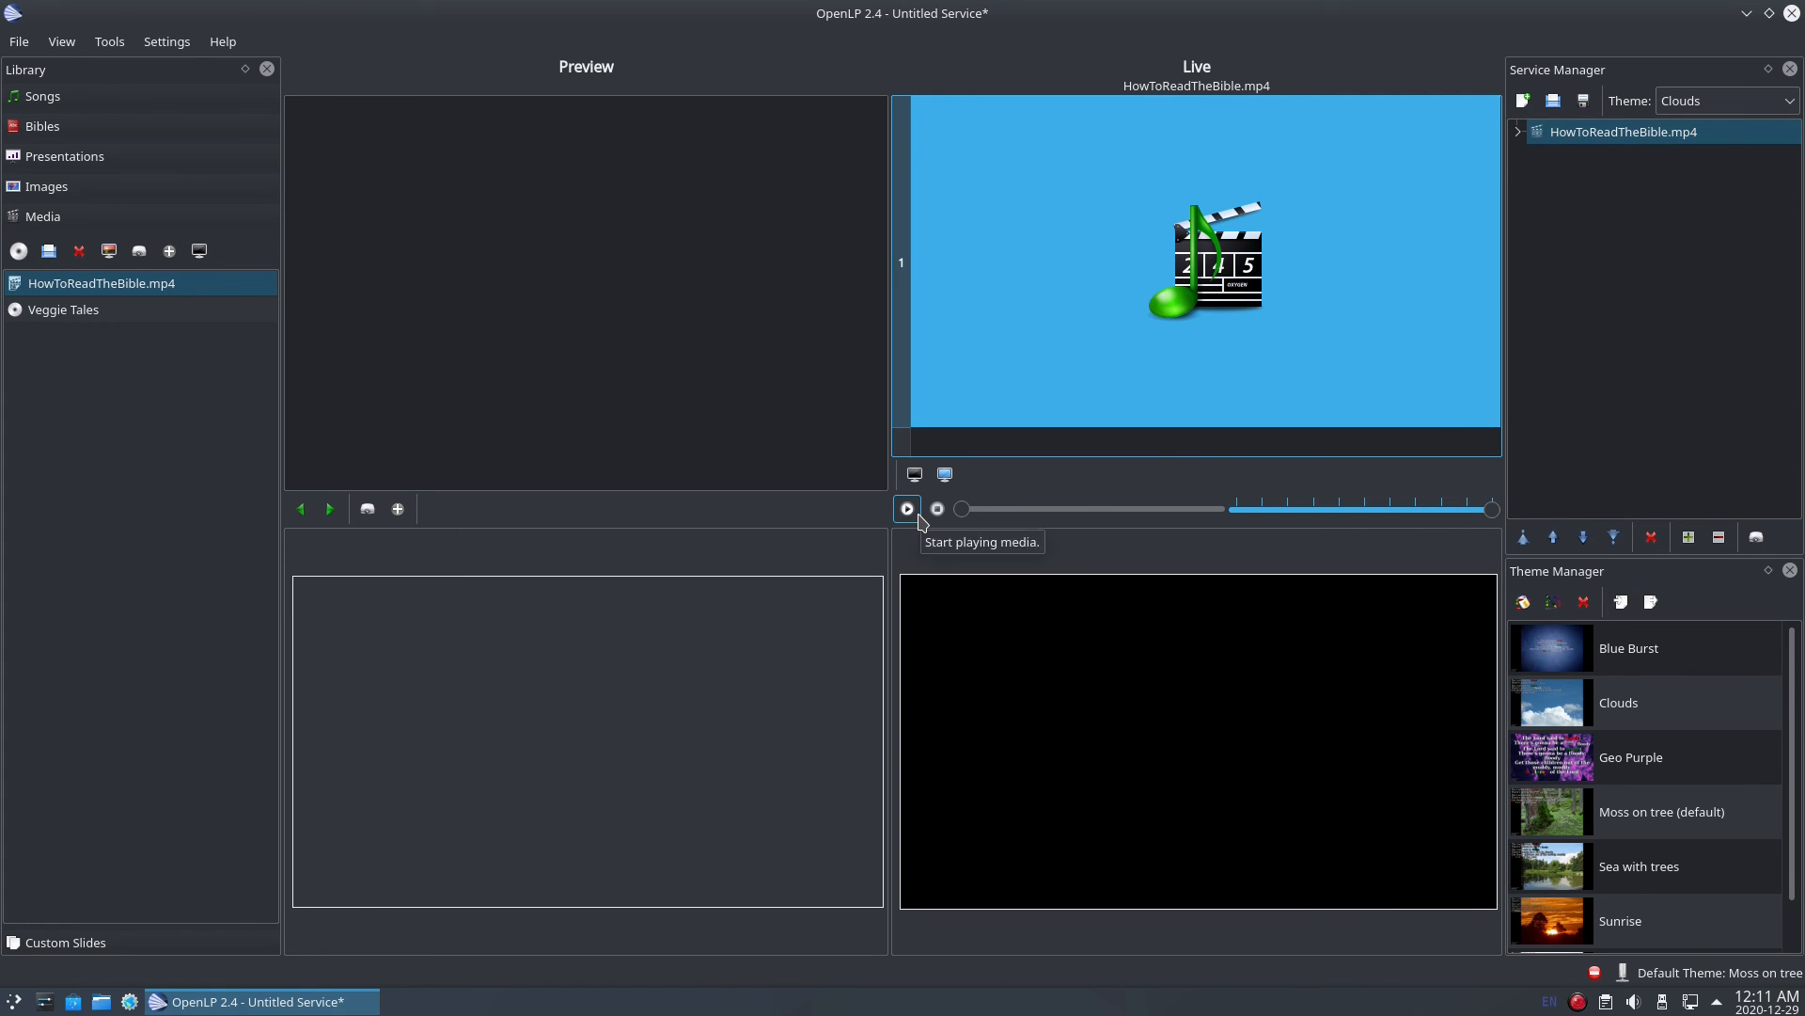